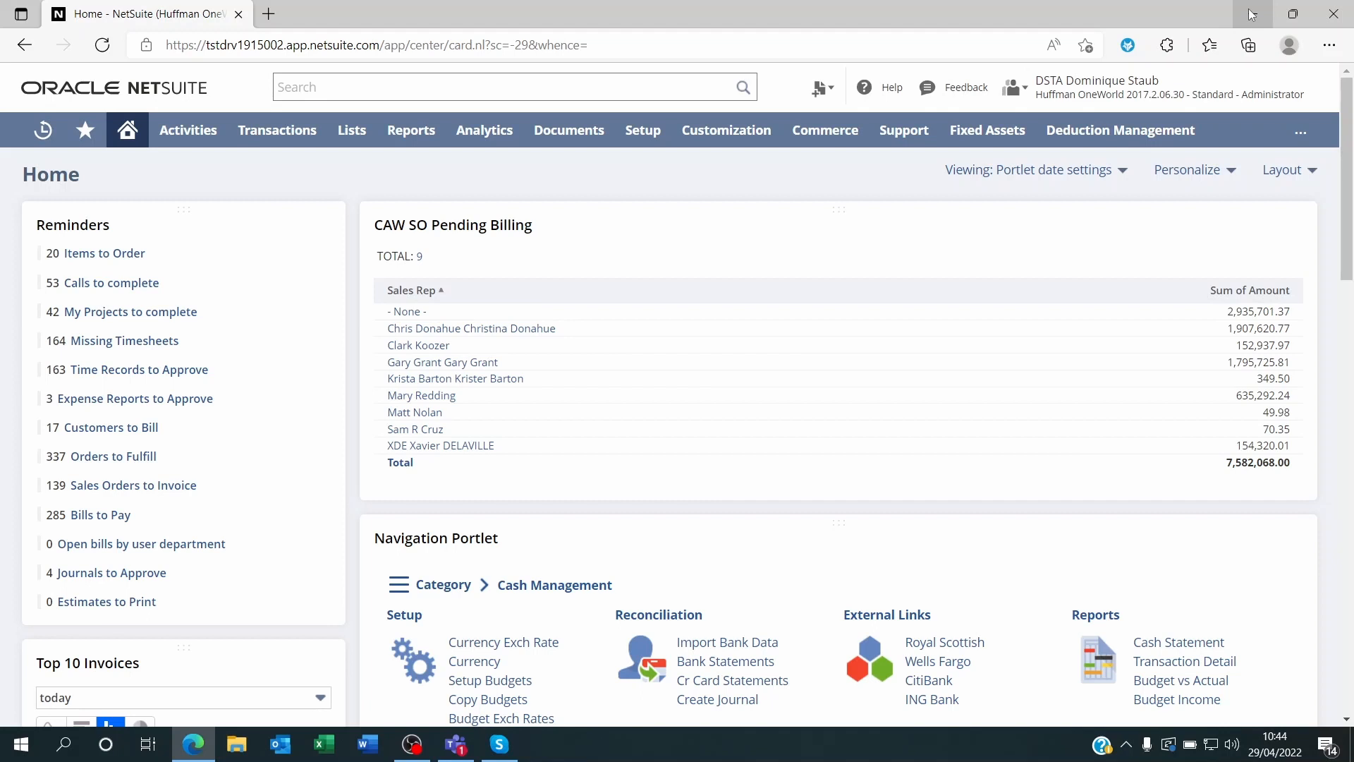
mouse_move(375, 215)
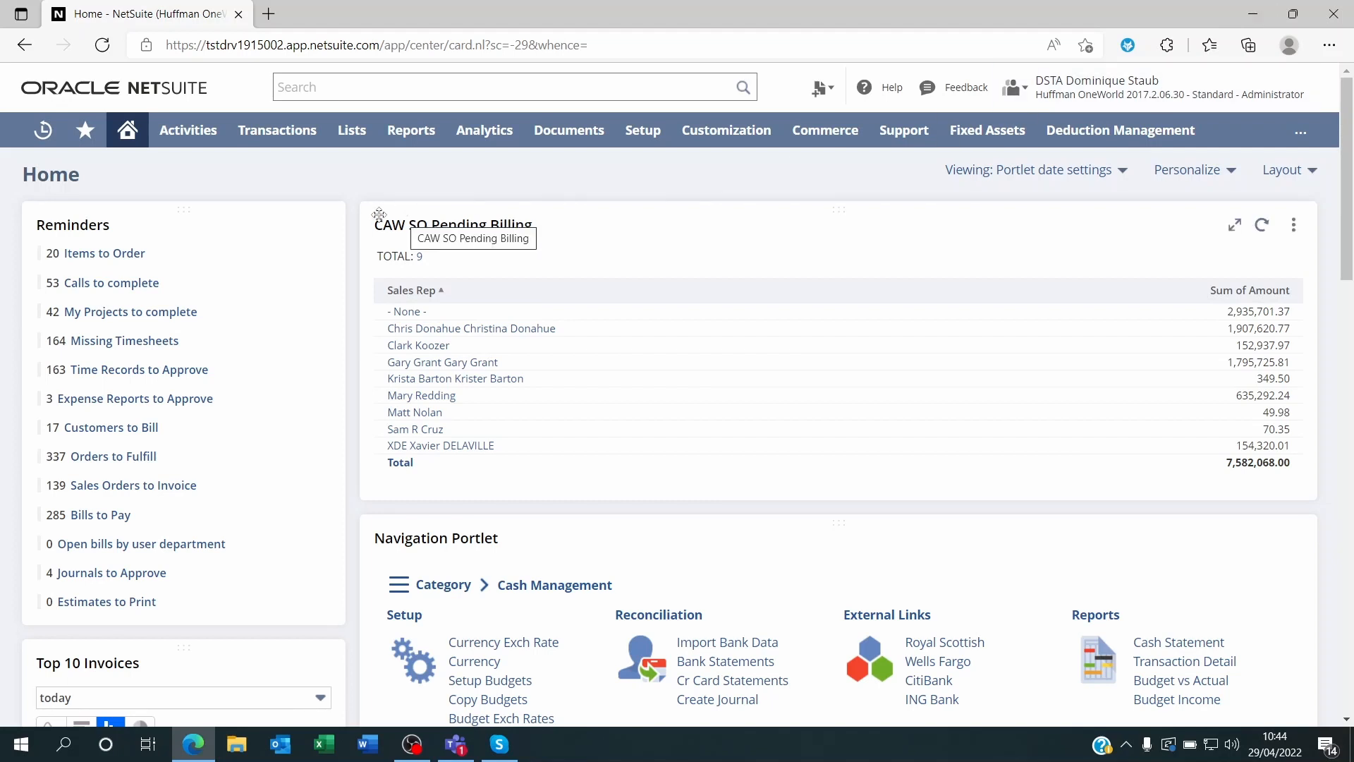
mouse_move(343, 199)
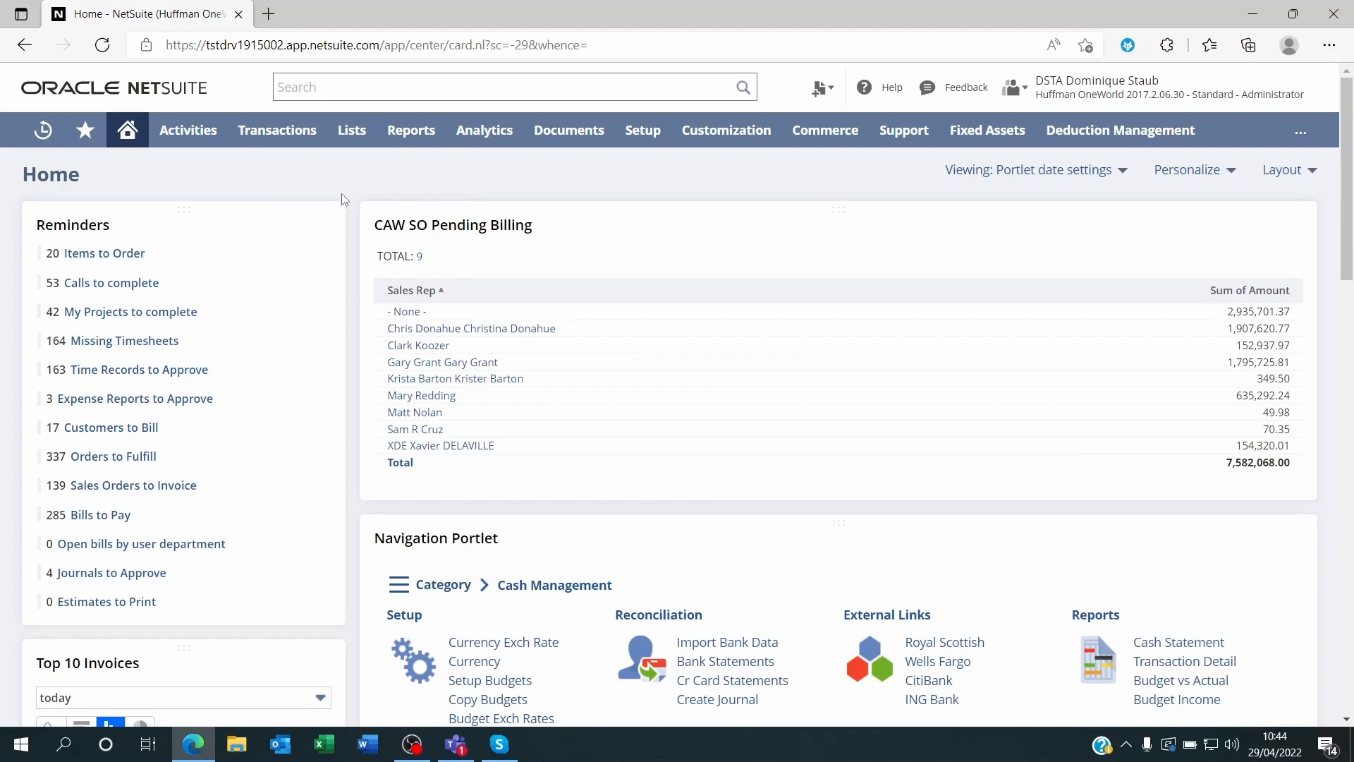
mouse_move(99, 524)
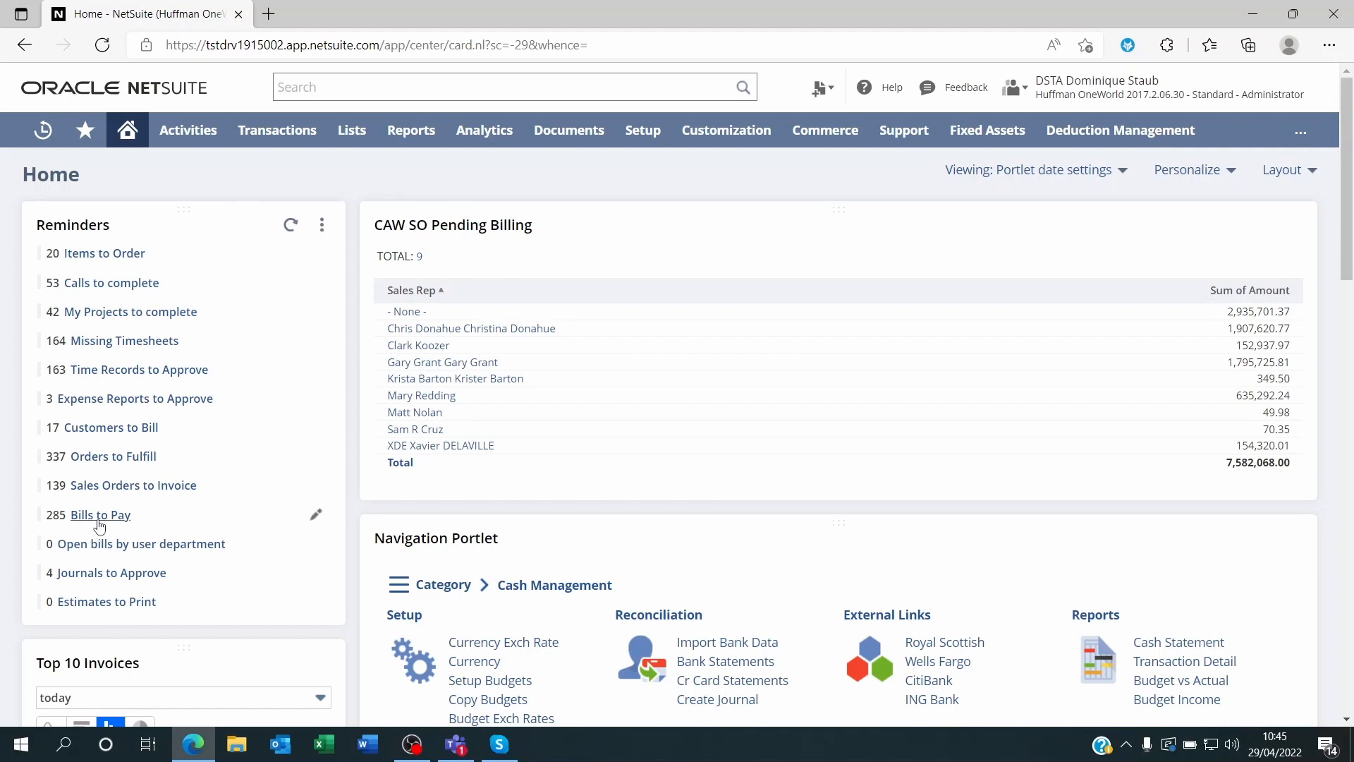
mouse_move(100, 514)
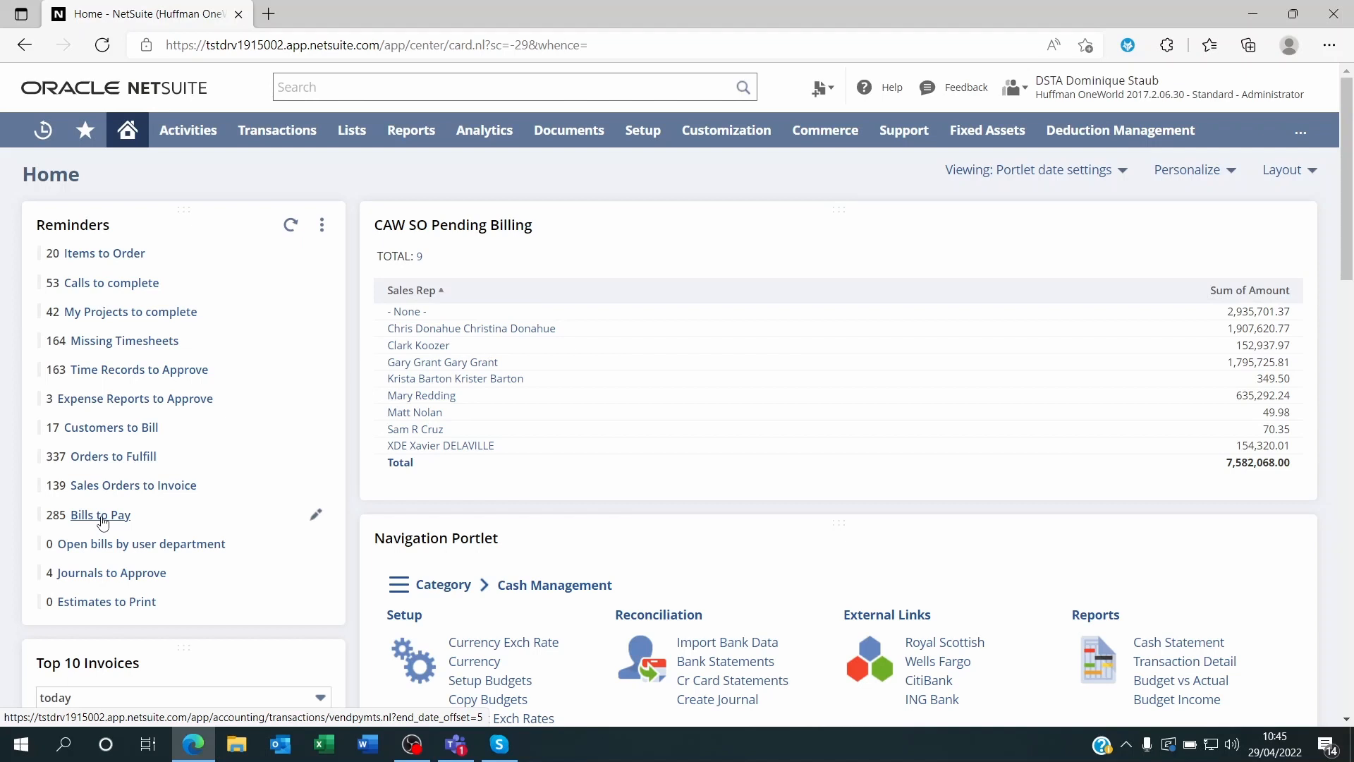
Browse the Transactions menu, then follow the '285 Bills to Pay' reminder link.
left_click(277, 130)
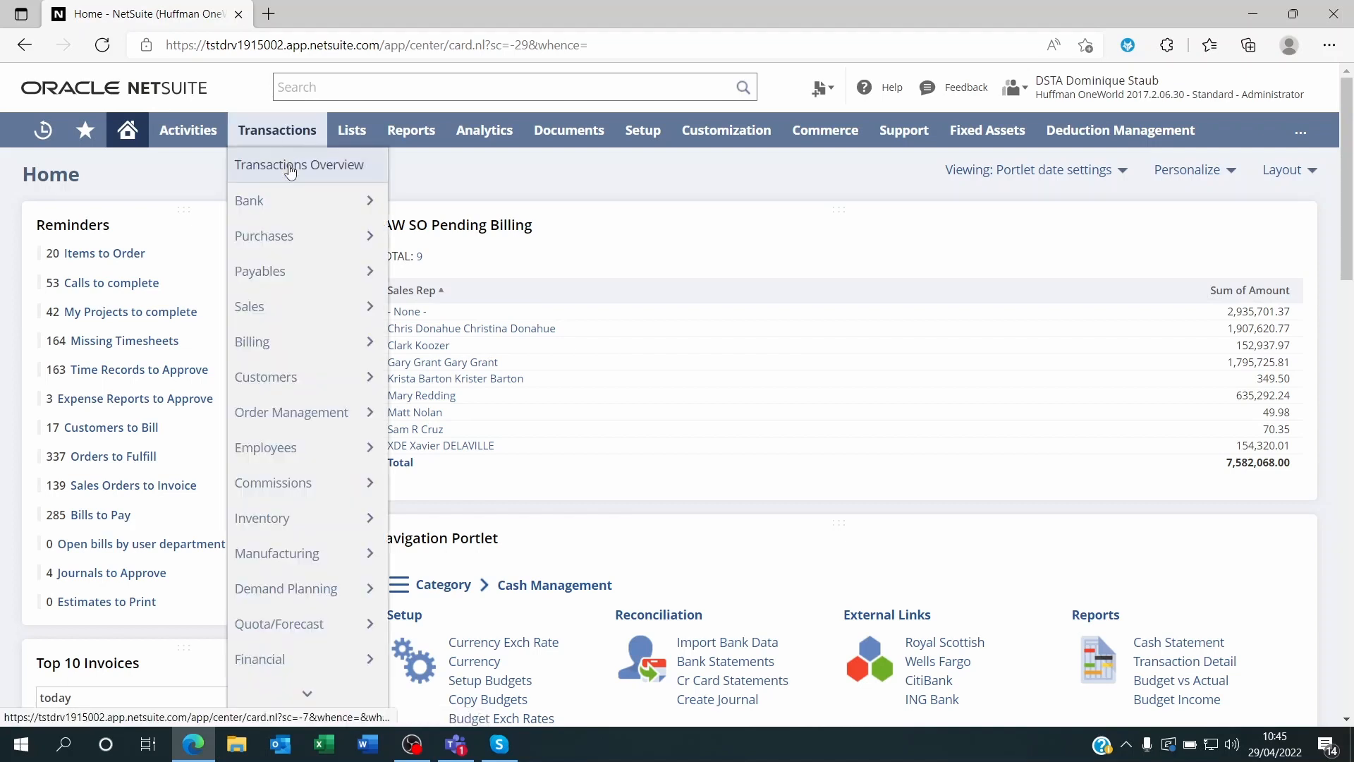
mouse_move(456, 377)
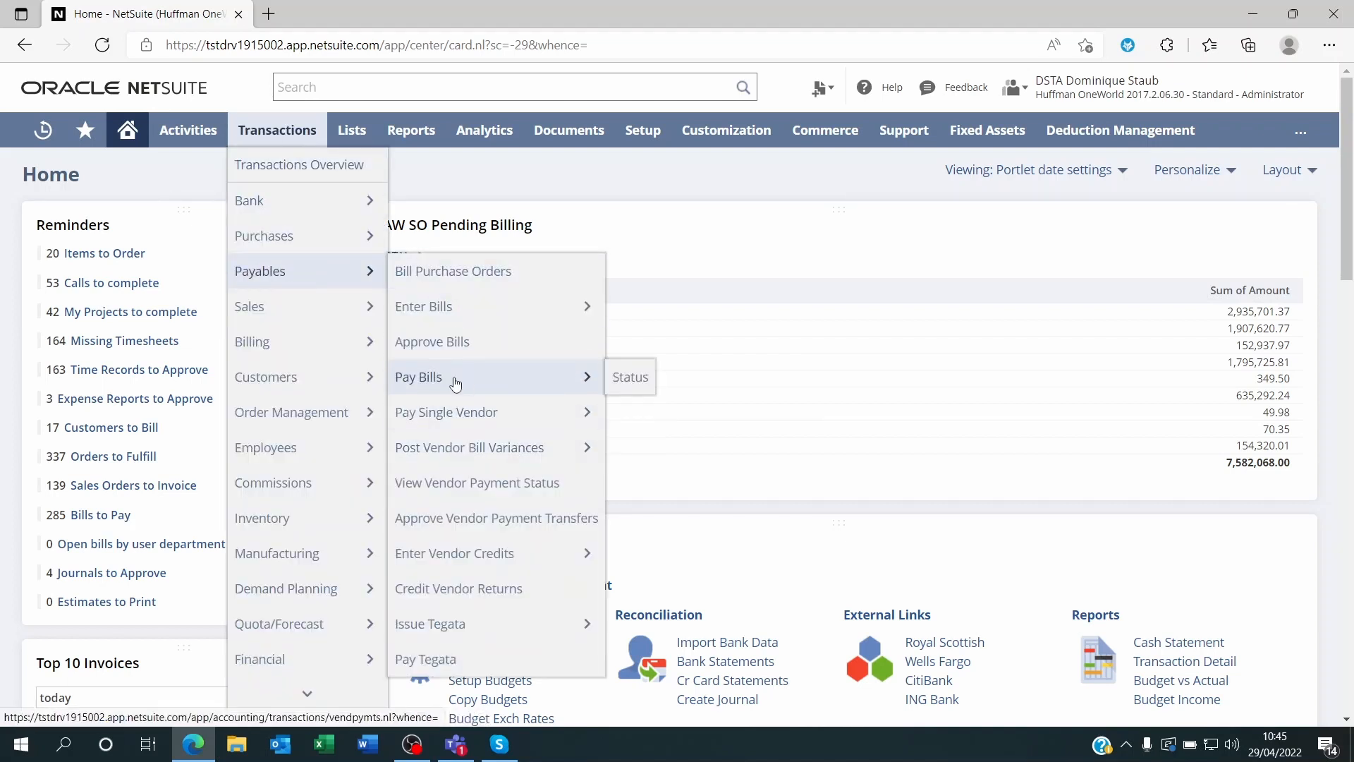
mouse_move(433, 416)
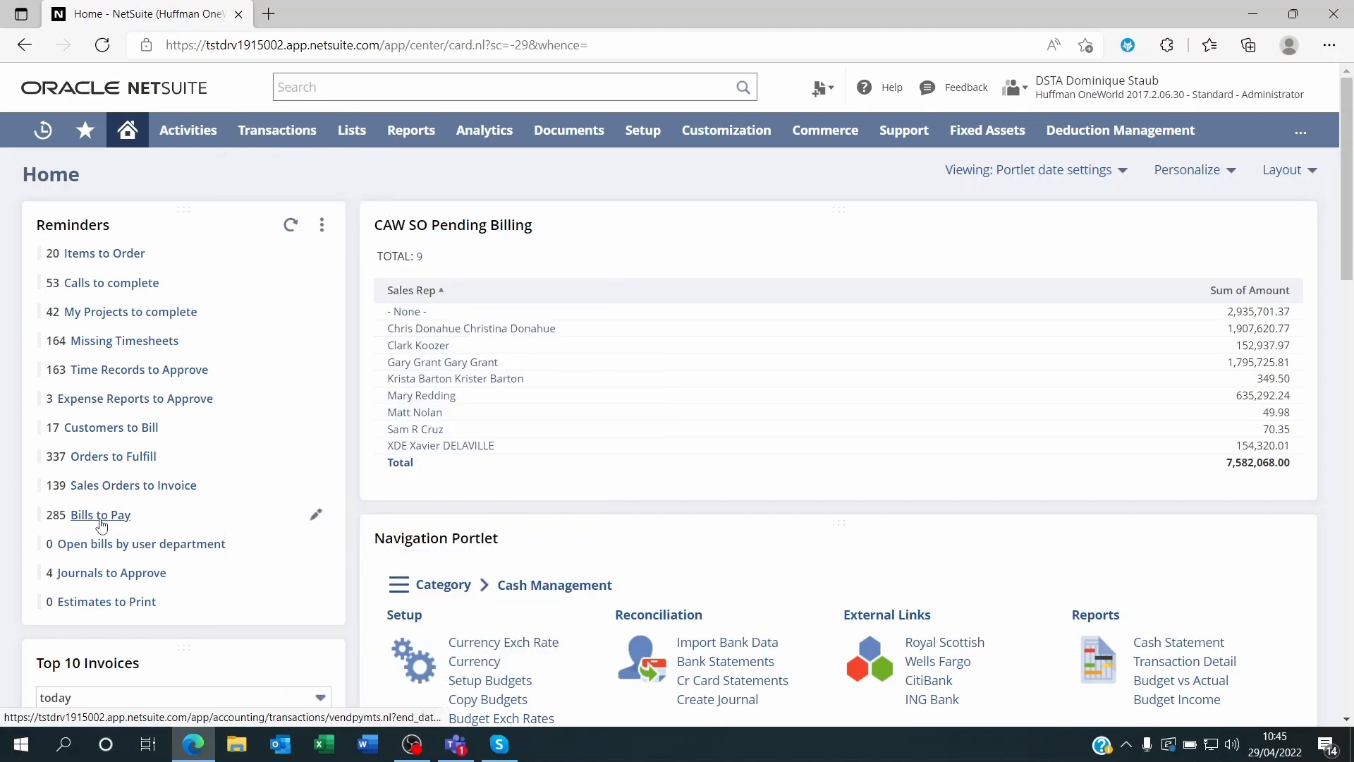
left_click(99, 515)
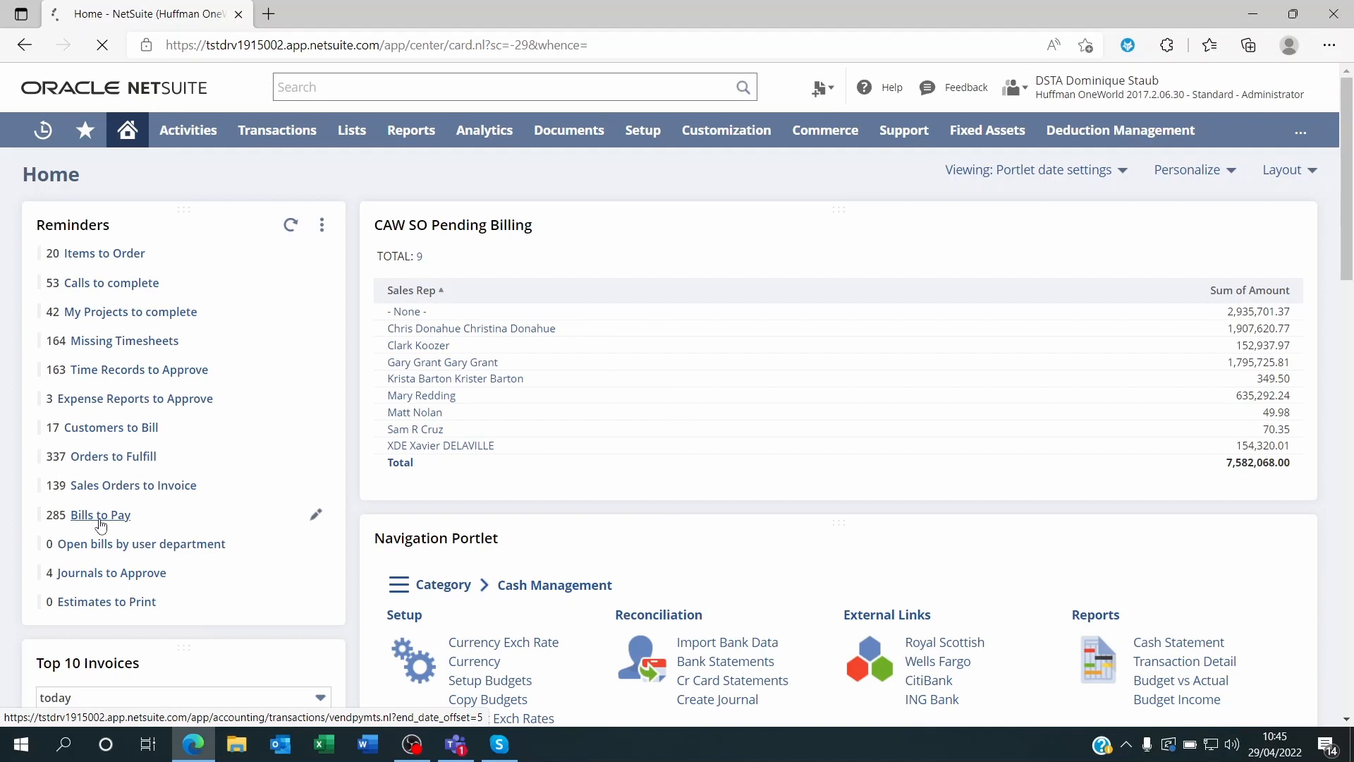
On Bill Payments, set the A/P Account to 2002 Payables : Accounts Payable #2.
left_click(101, 514)
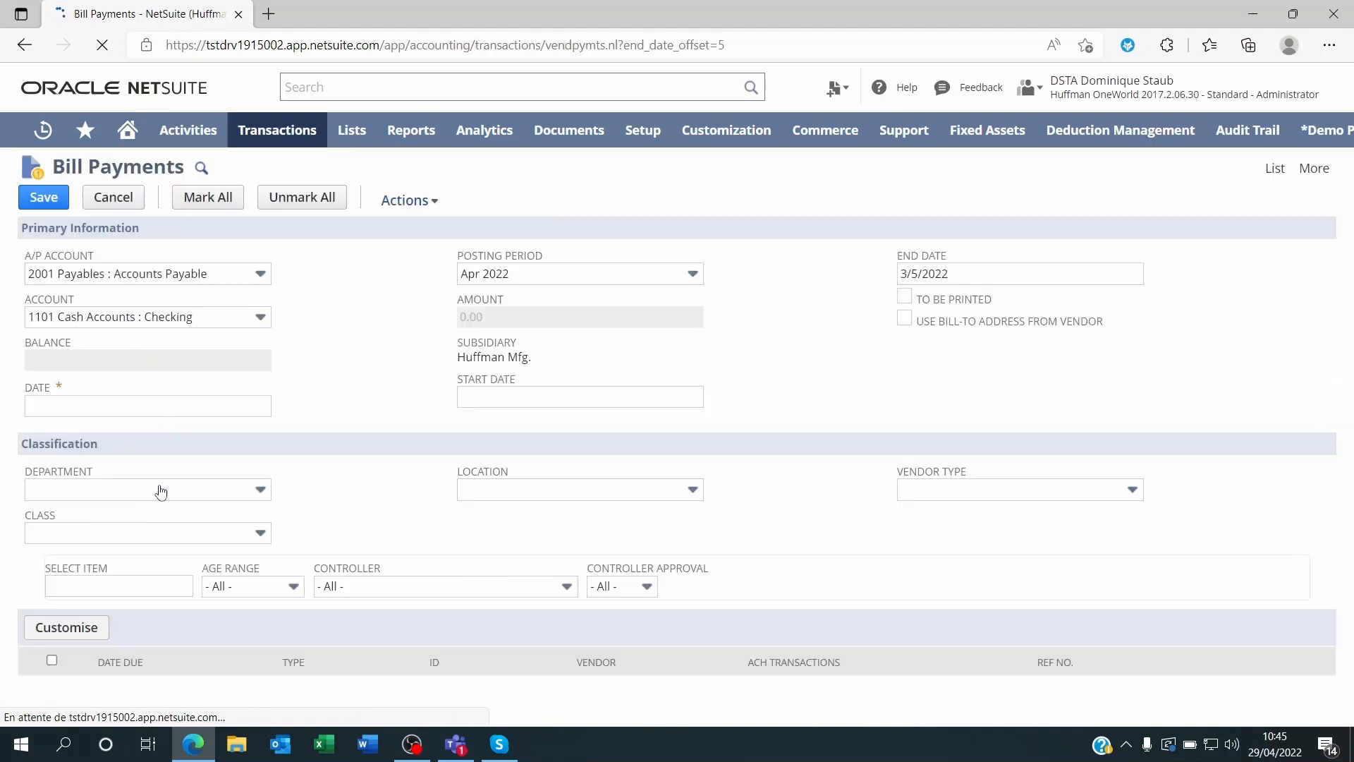
scroll("down", 3)
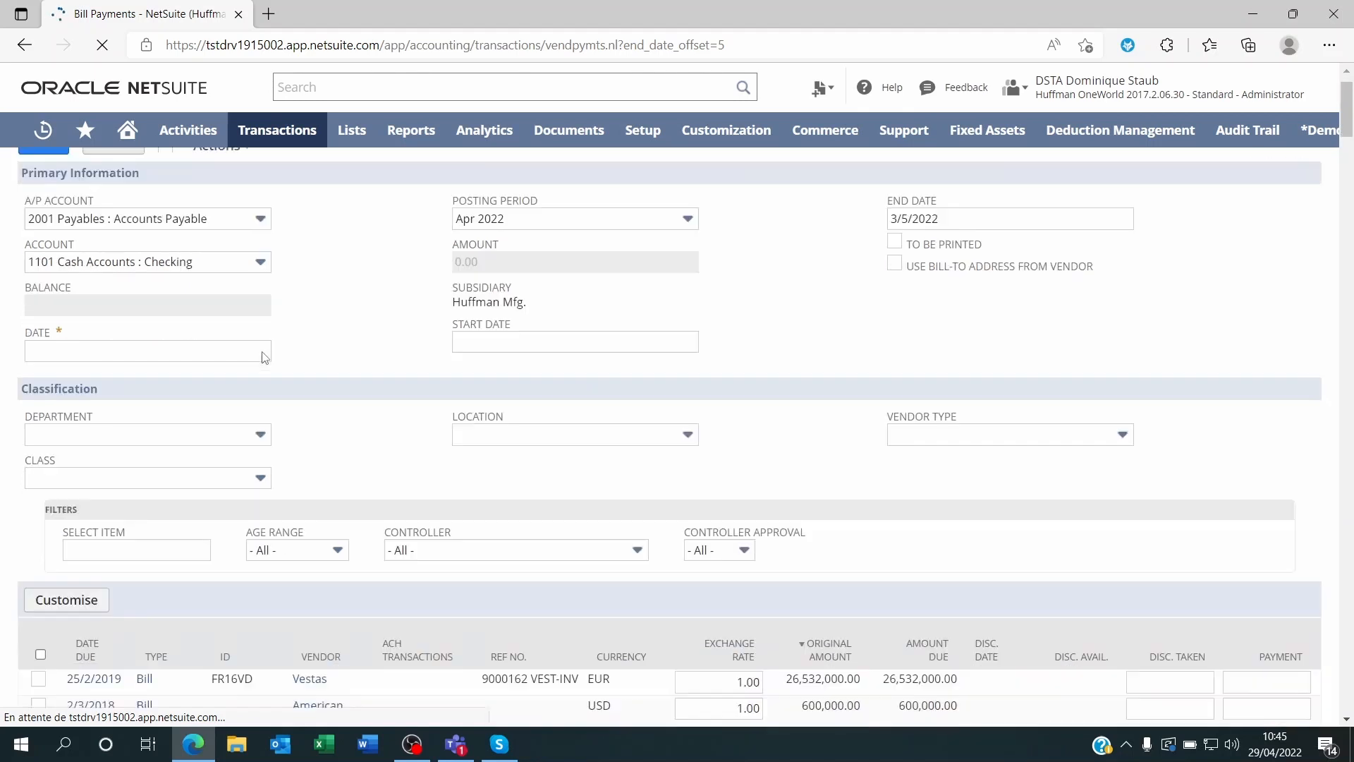
scroll("down", 3)
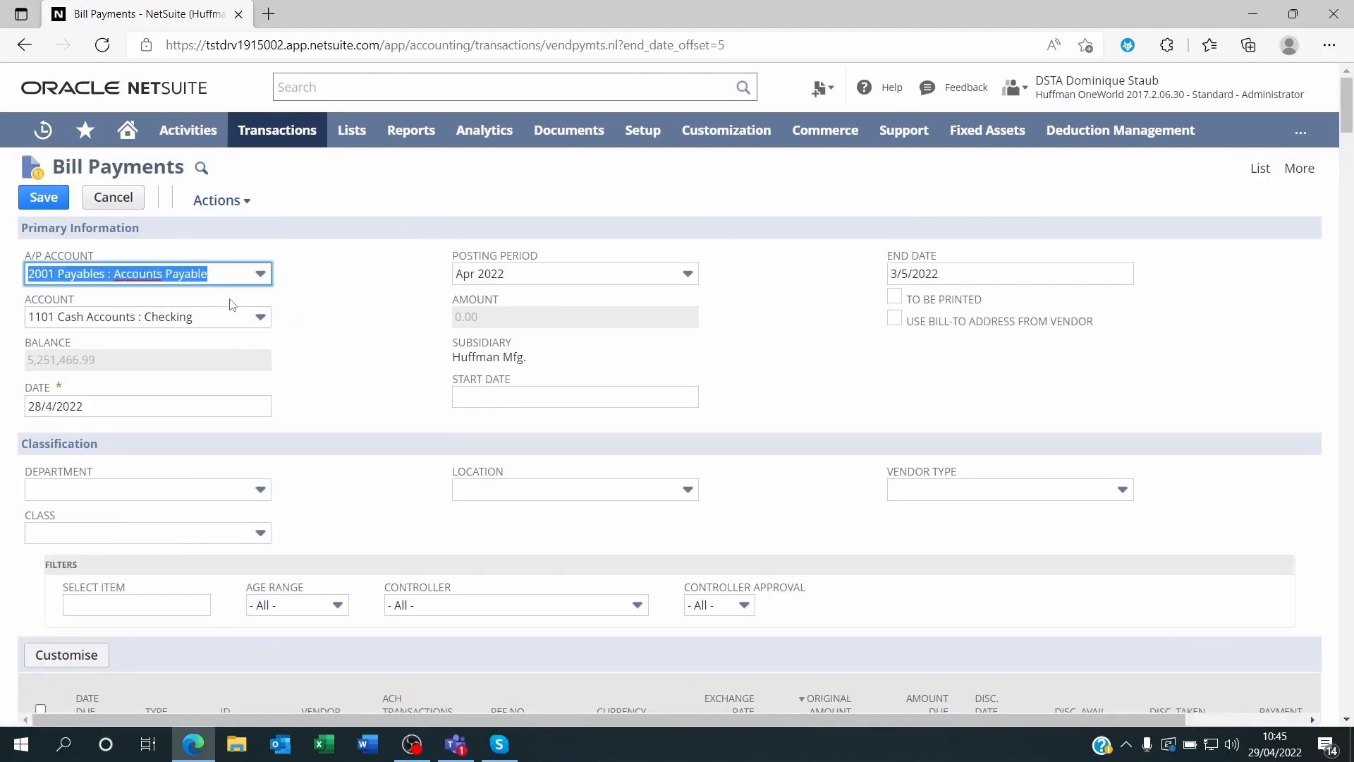
left_click(260, 274)
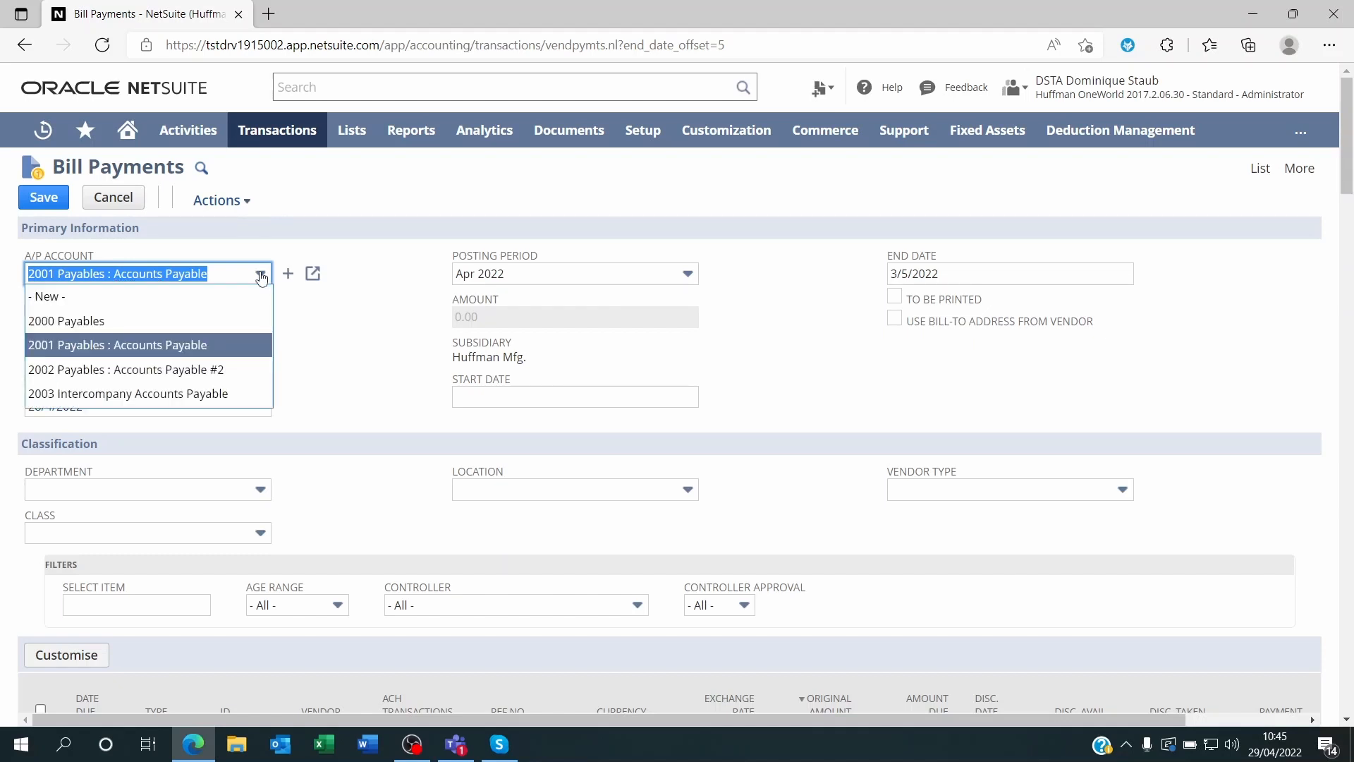
mouse_move(213, 379)
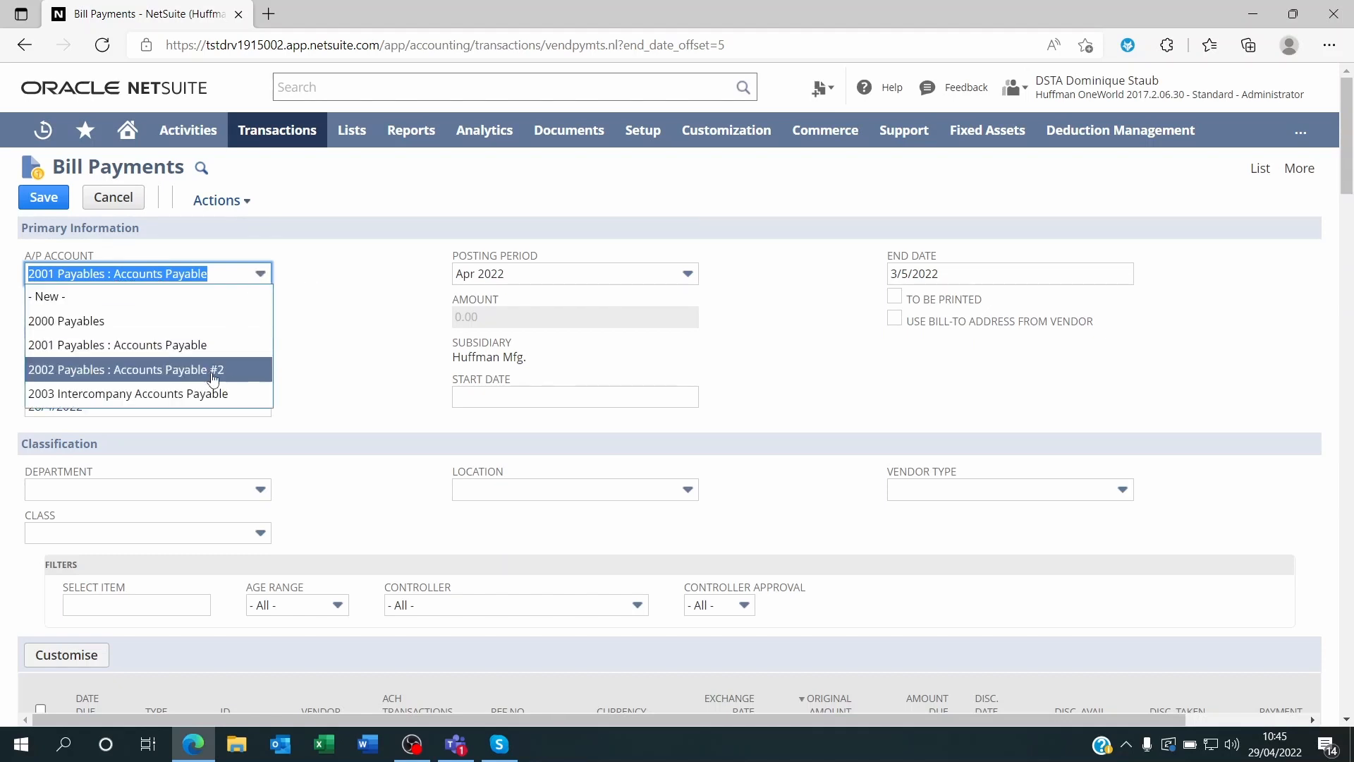
left_click(124, 370)
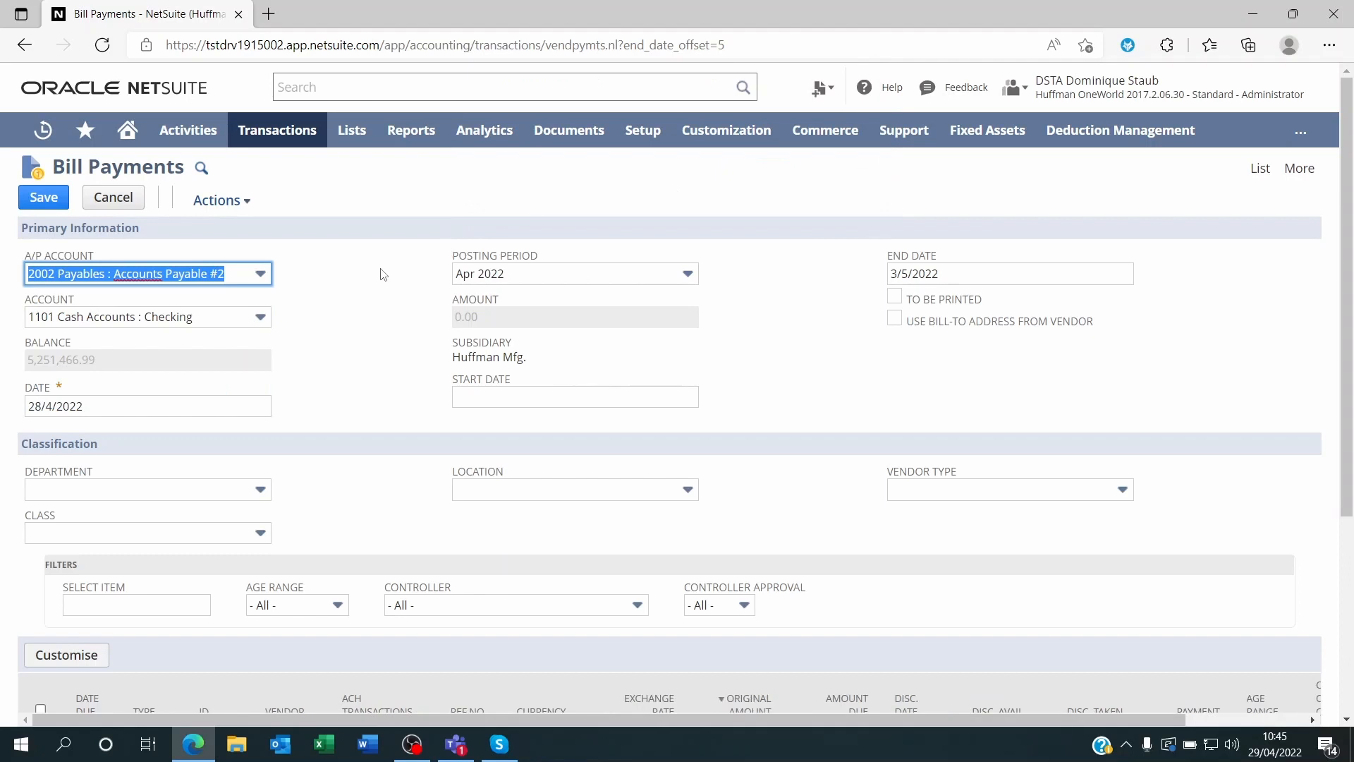
mouse_move(309, 288)
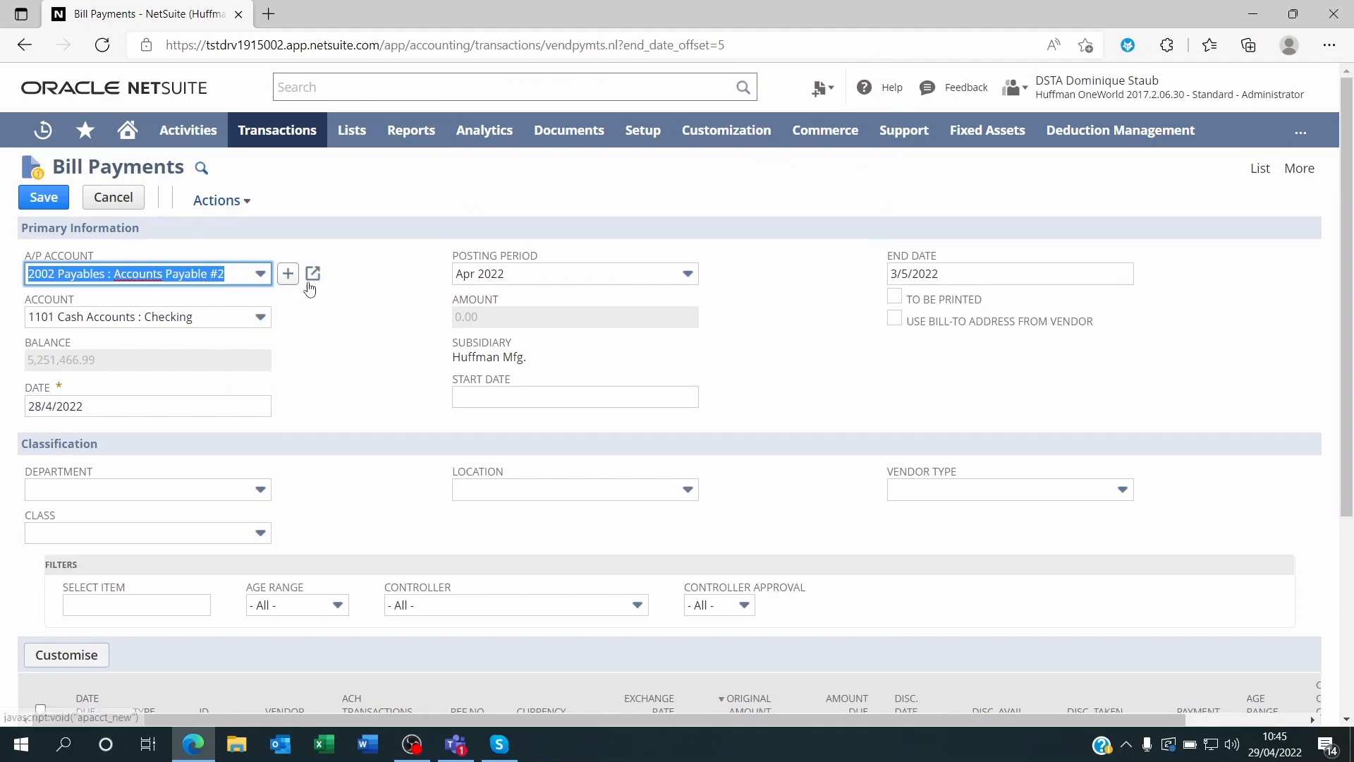
scroll("down", 3)
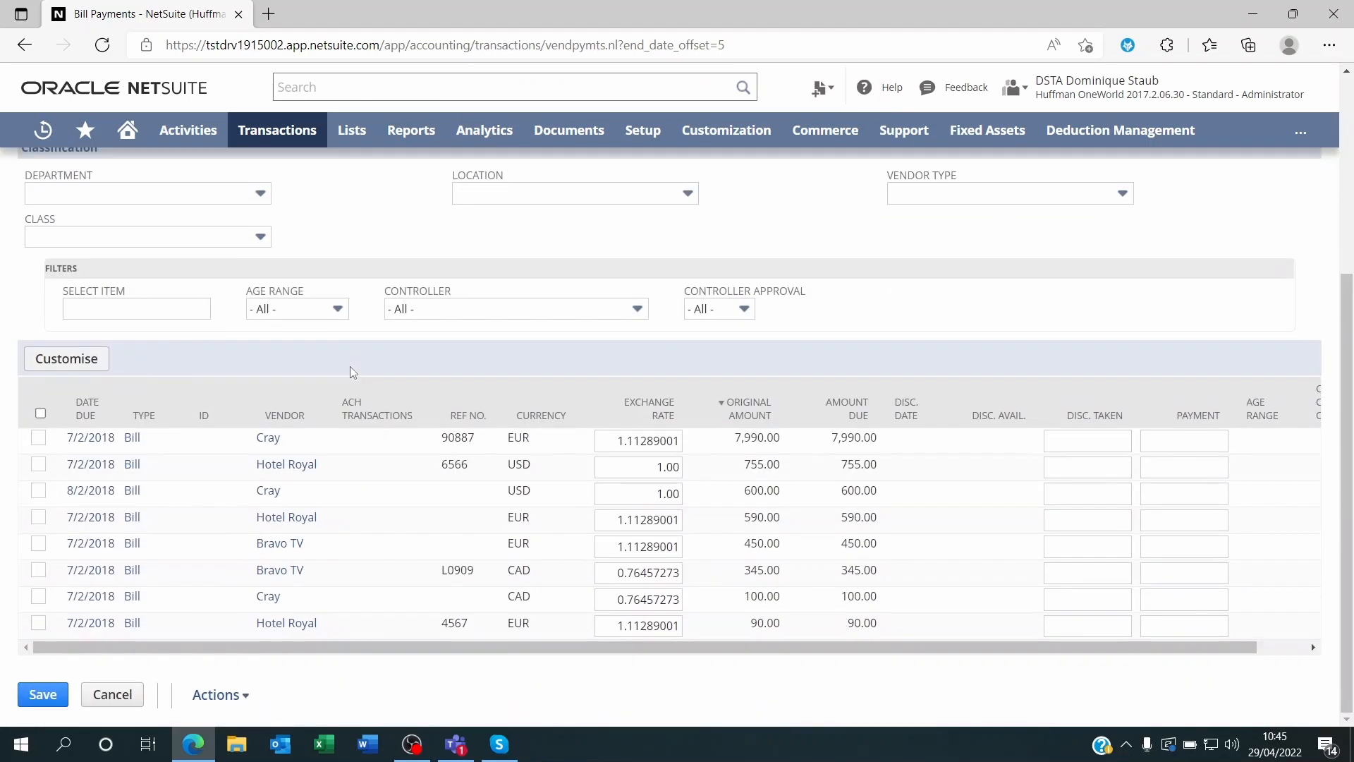
mouse_move(148, 634)
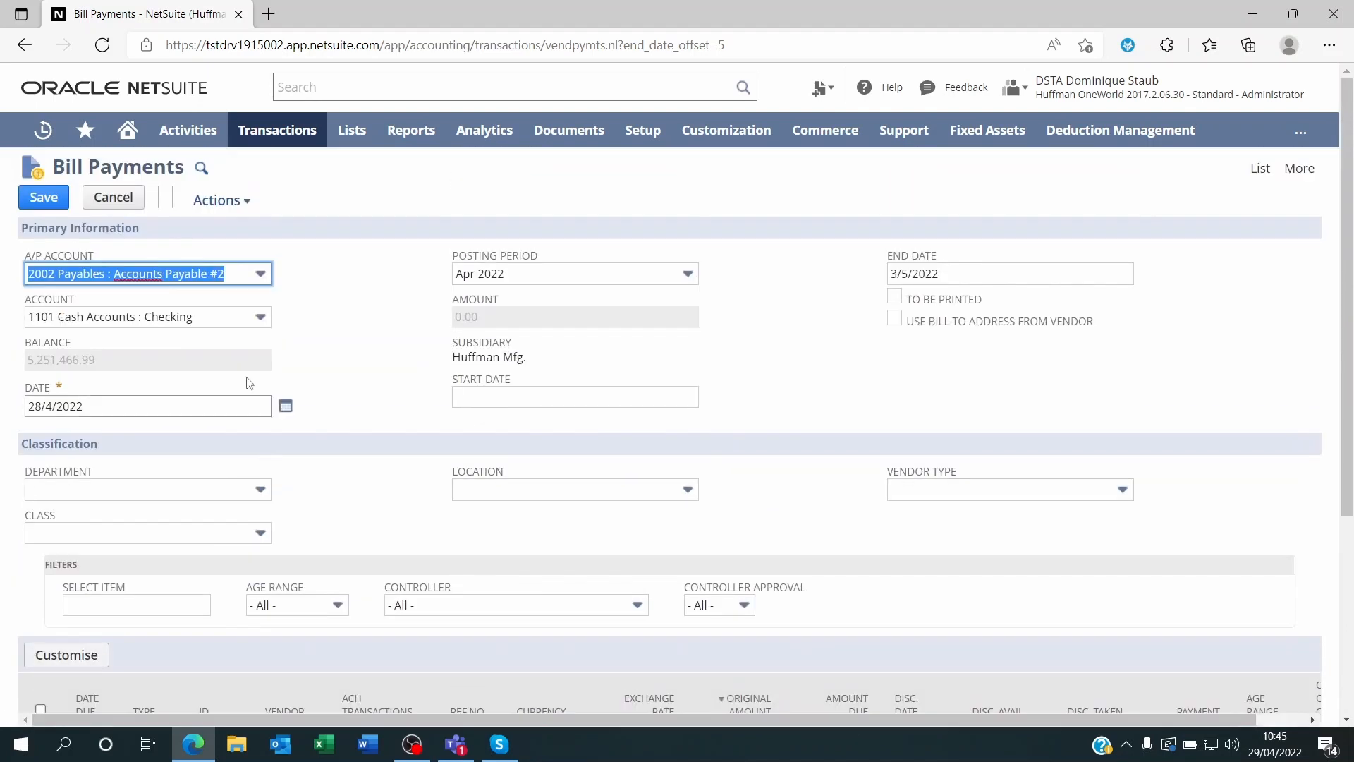
Change the A/P Account back to 2001 Payables : Accounts Payable, leaving 1101 Checking.
left_click(259, 274)
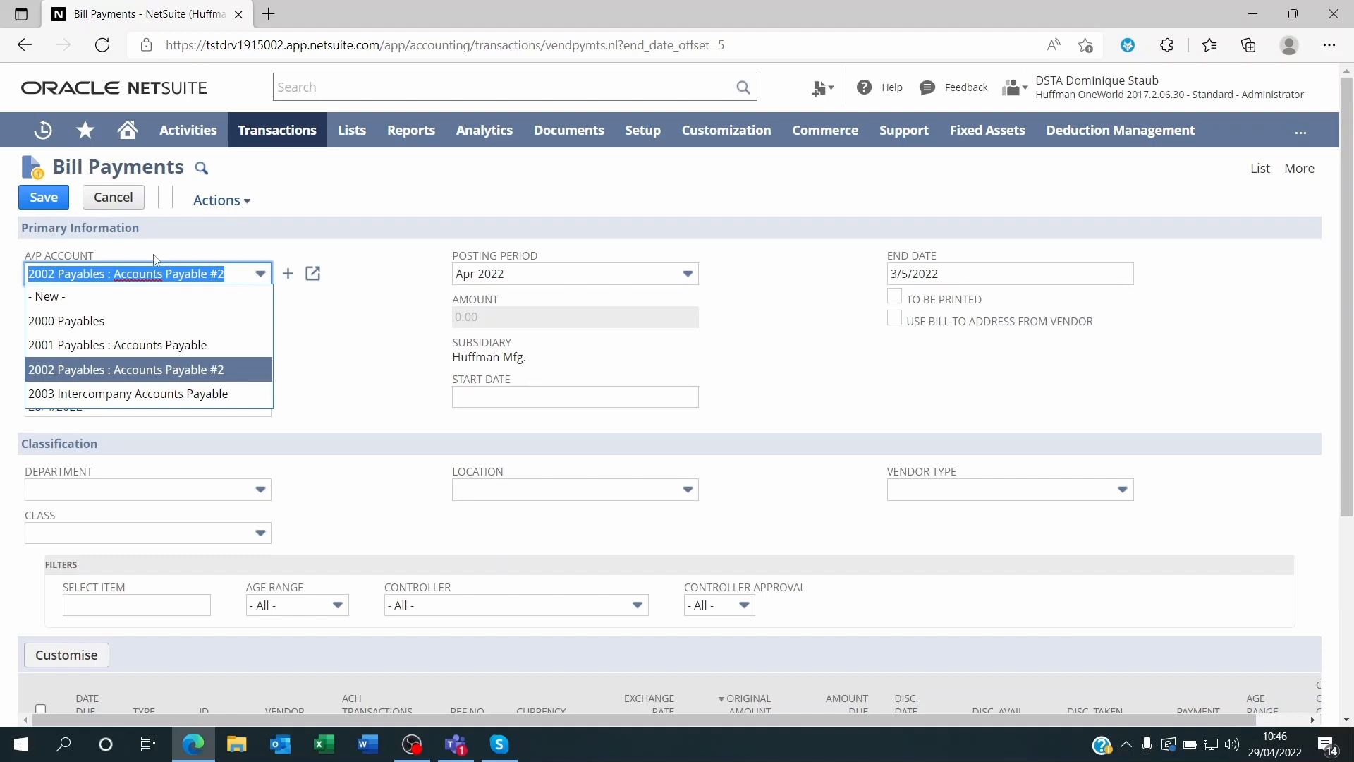
left_click(125, 370)
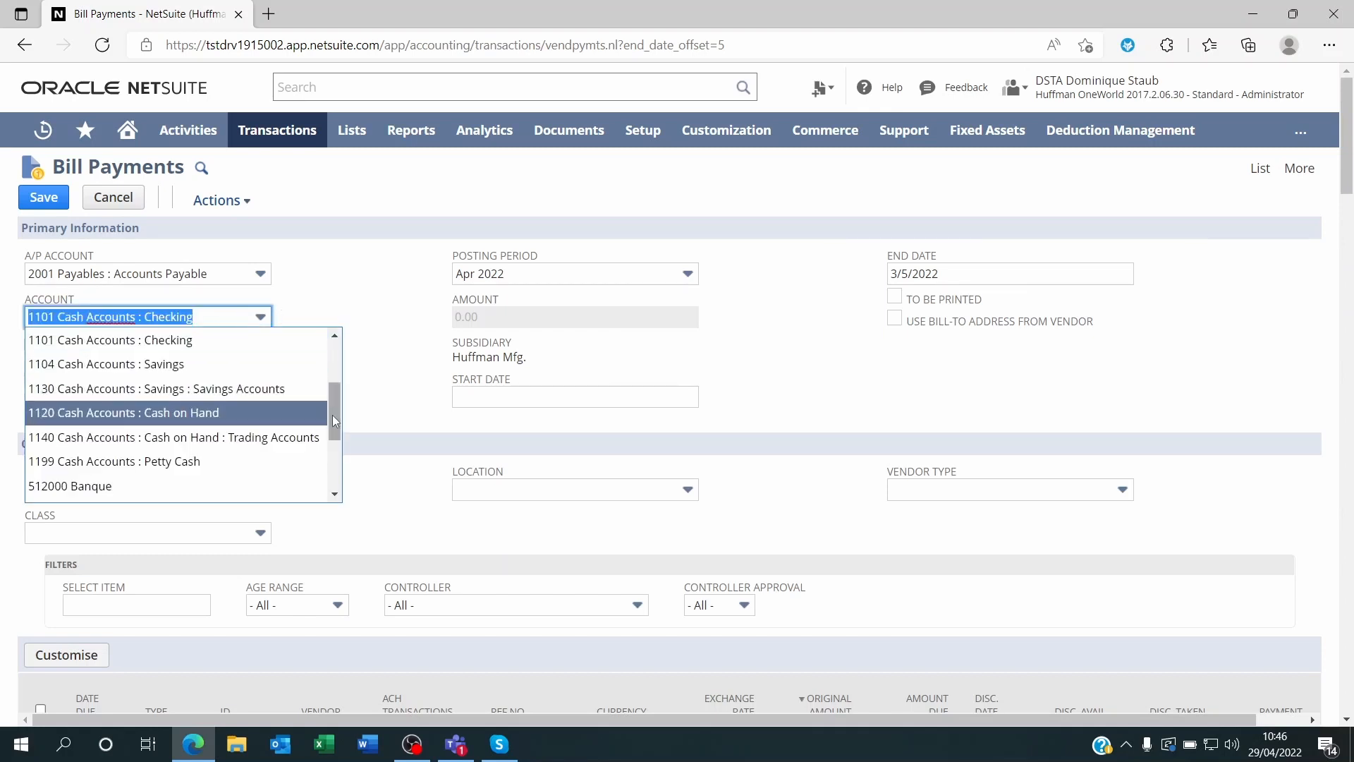
scroll("down", 3)
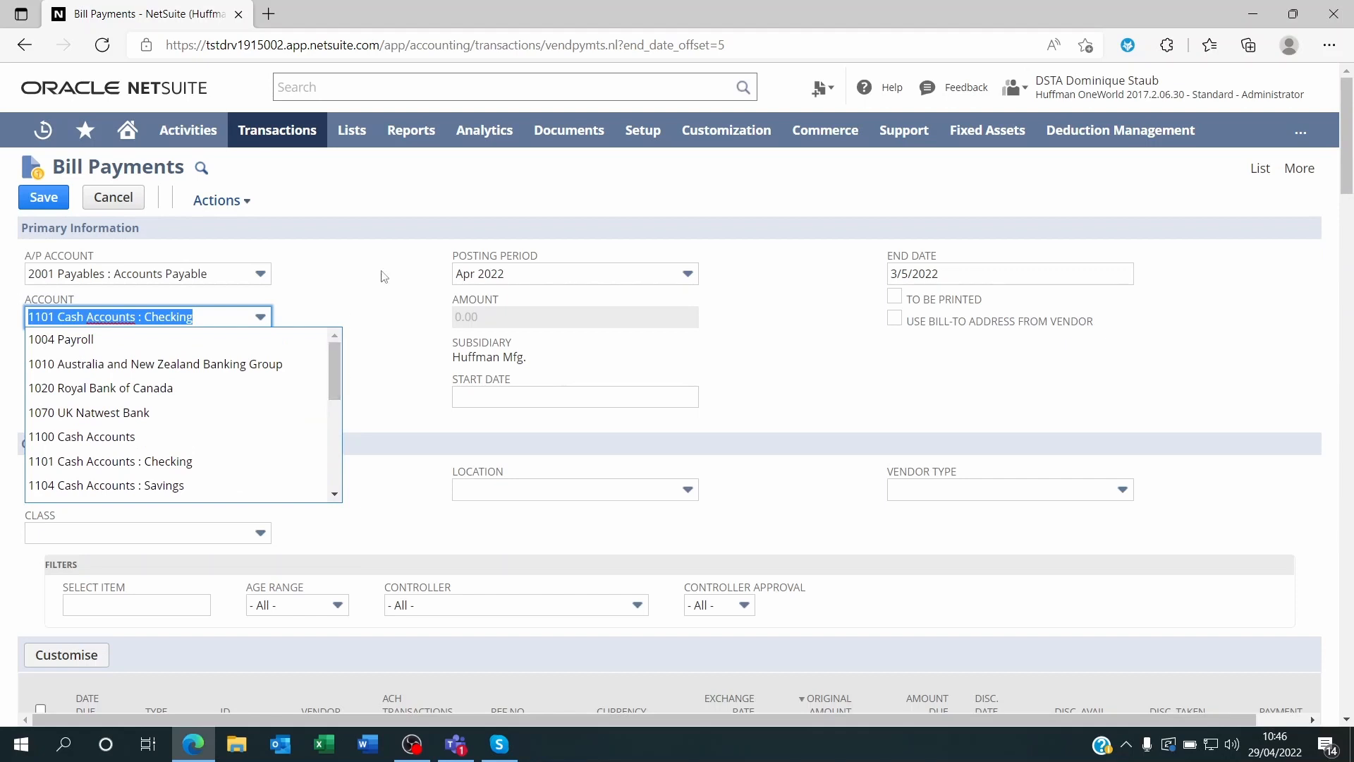
mouse_move(404, 262)
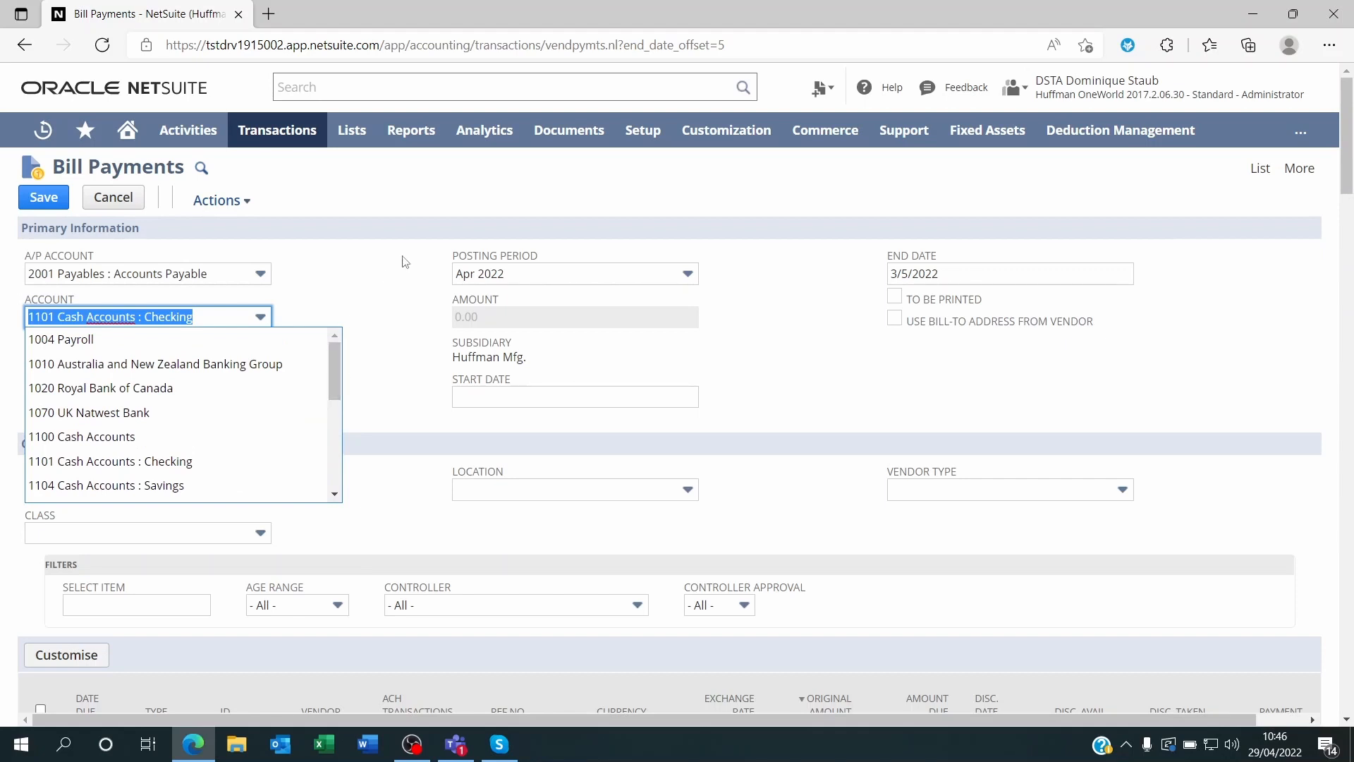
mouse_move(187, 388)
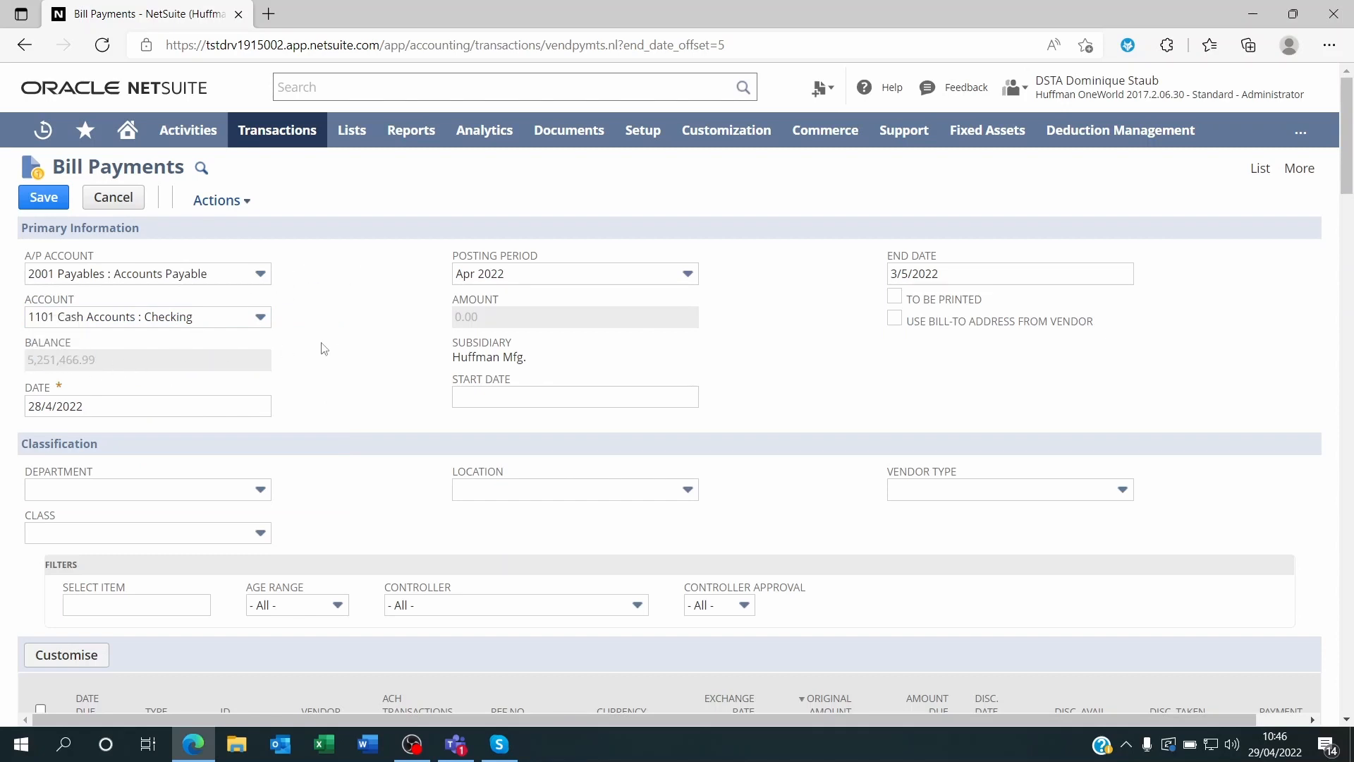
mouse_move(104, 364)
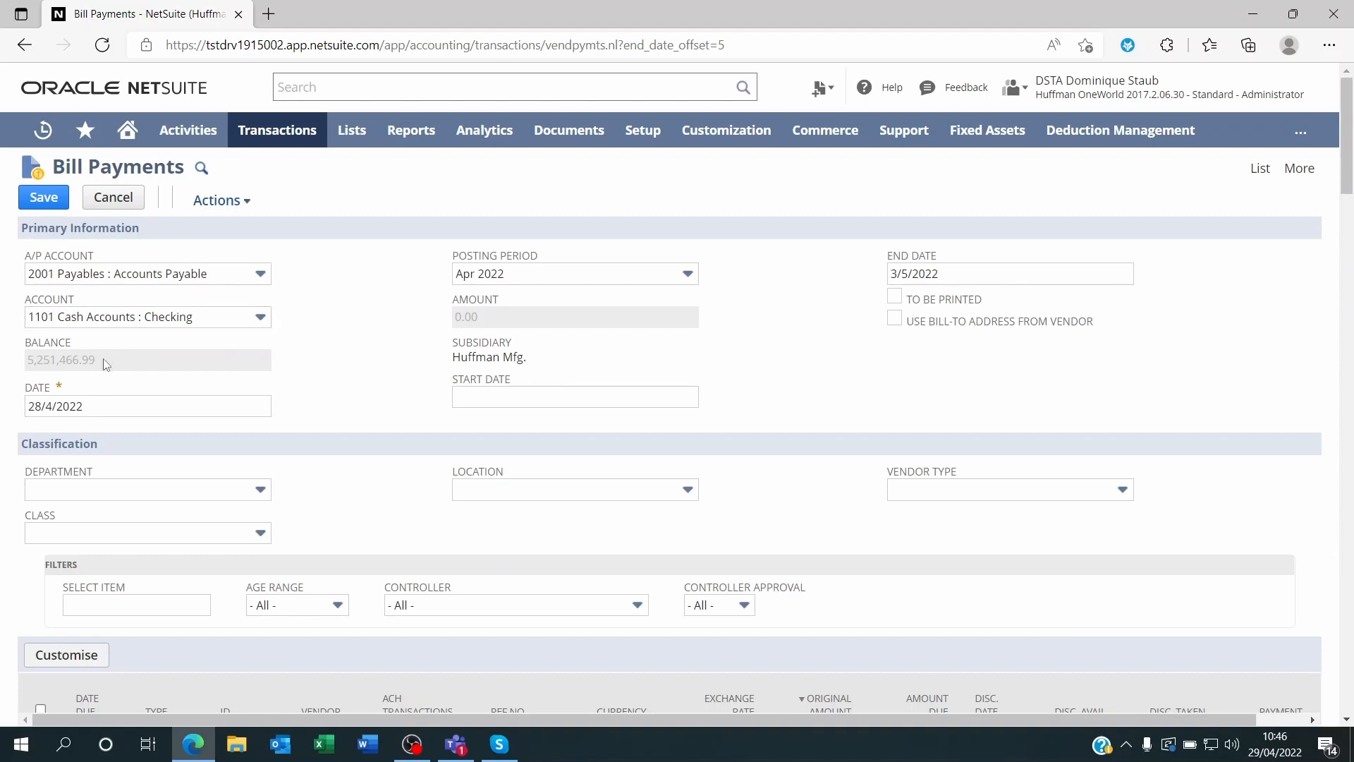
mouse_move(358, 342)
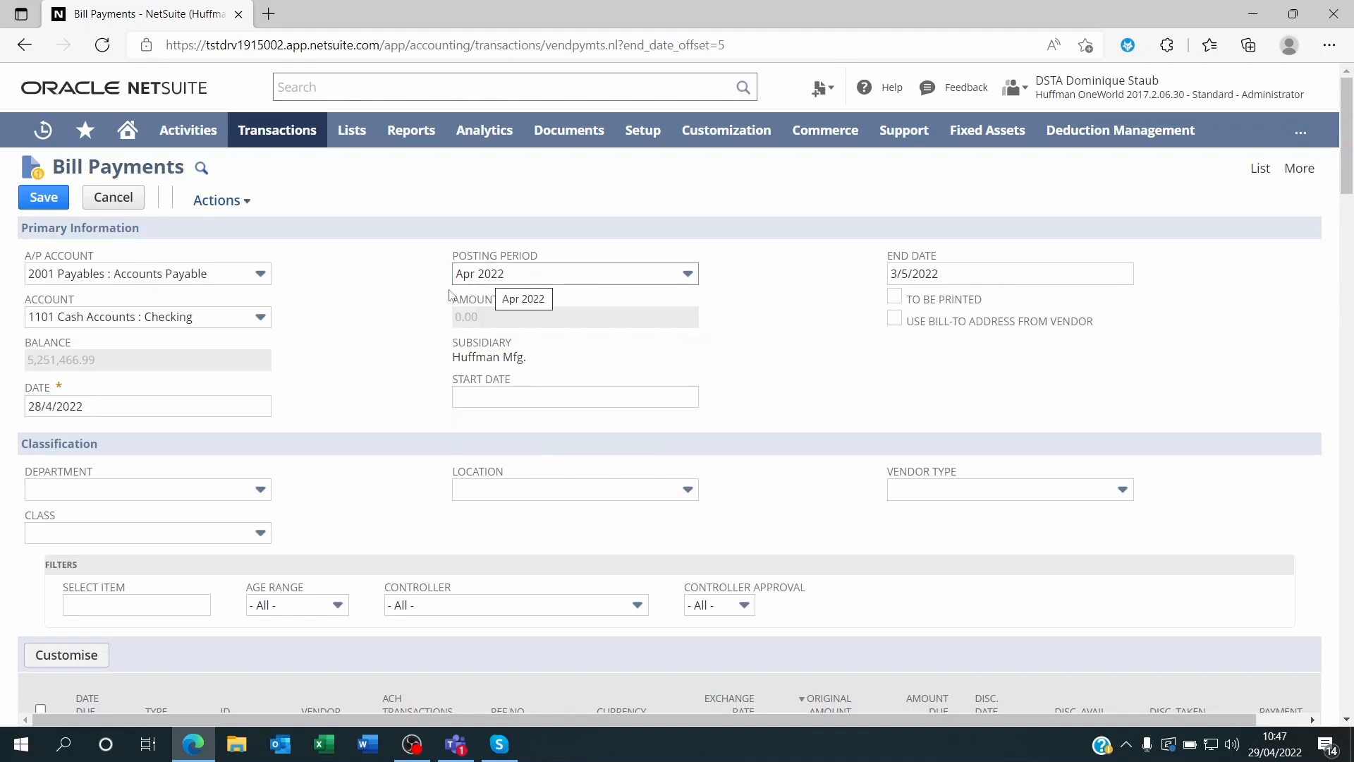
mouse_move(426, 349)
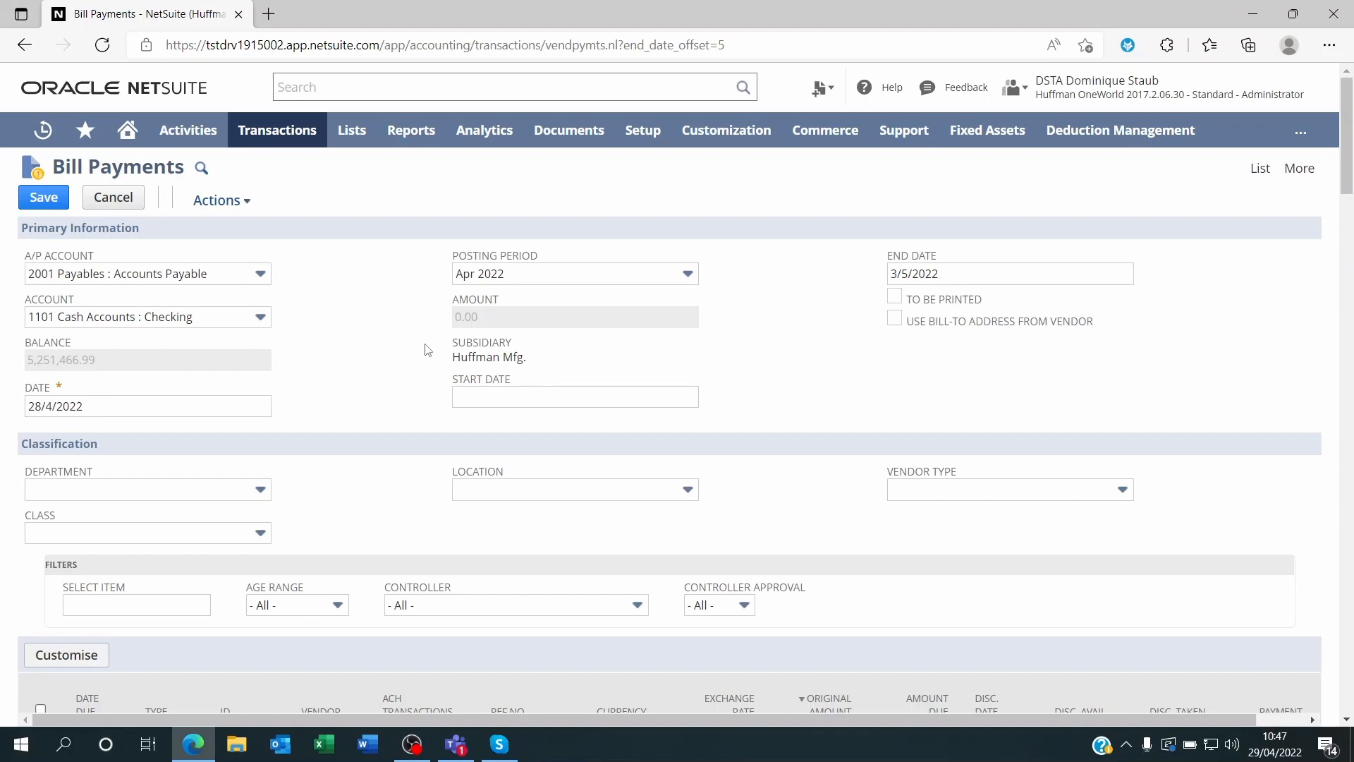
mouse_move(653, 361)
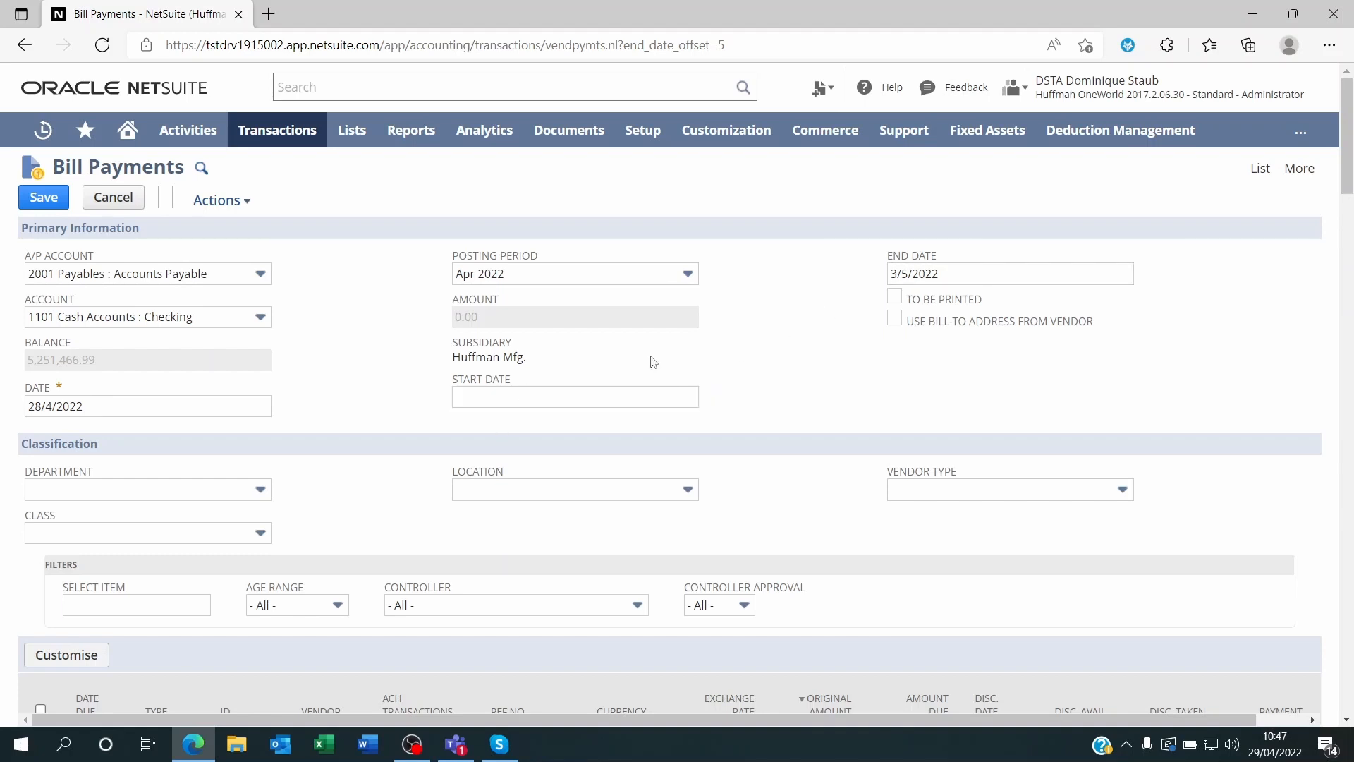
Tick and untick To Be Printed so the payment stays unmarked for printing.
left_click(1010, 273)
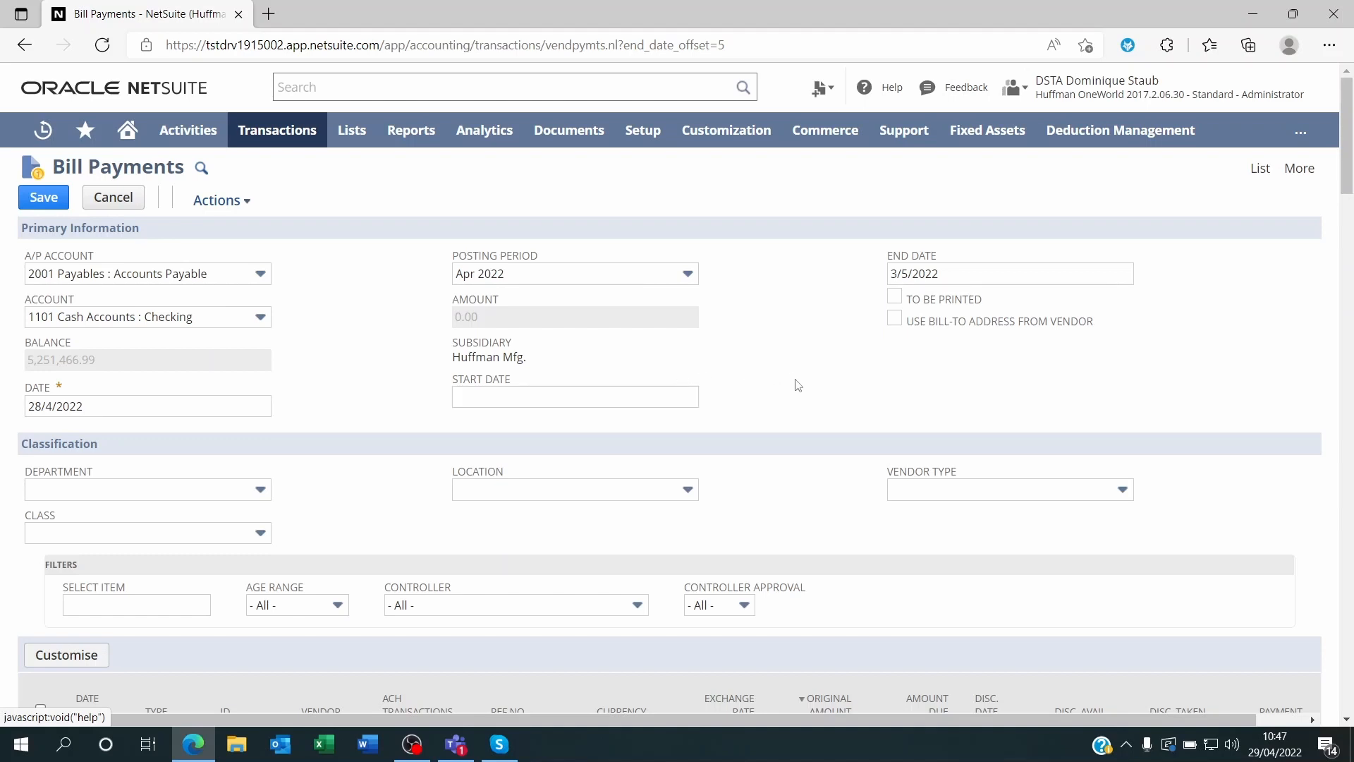
mouse_move(782, 387)
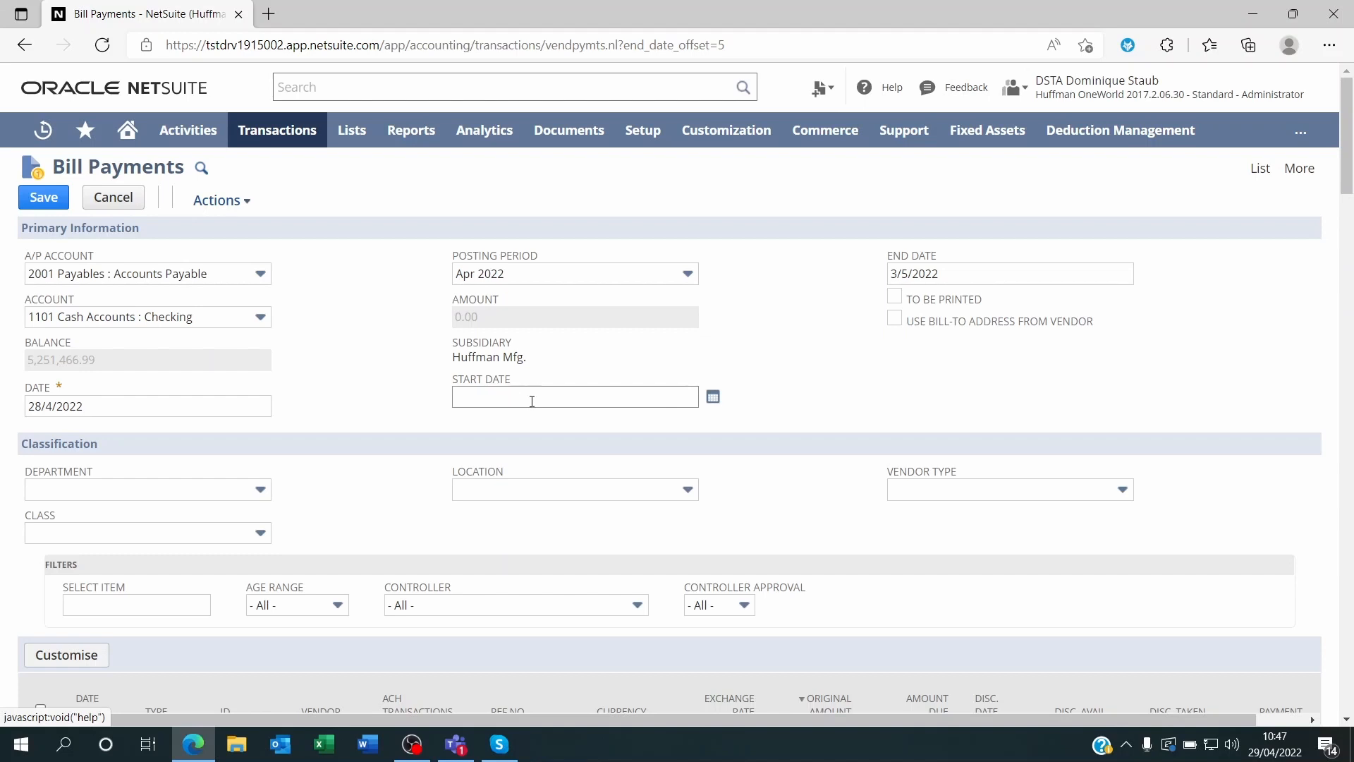
mouse_move(798, 339)
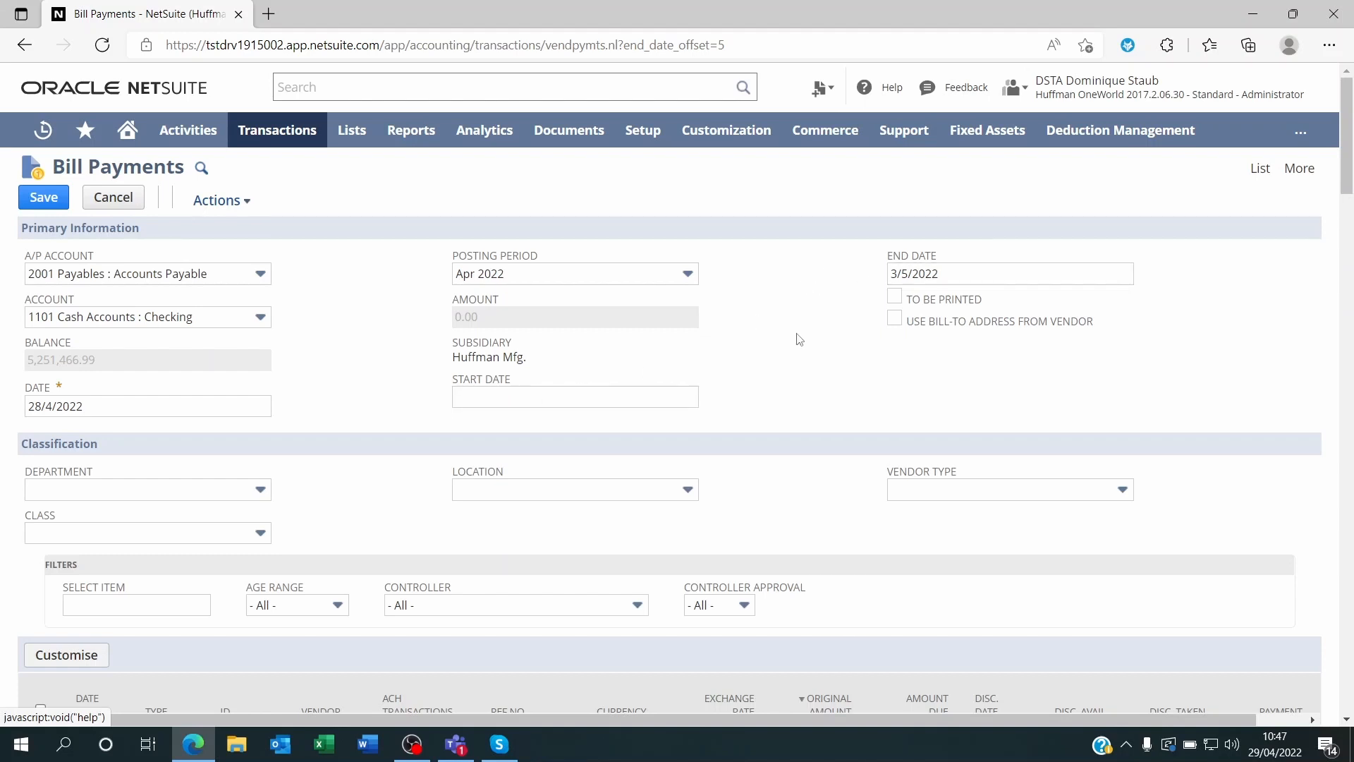
left_click(894, 295)
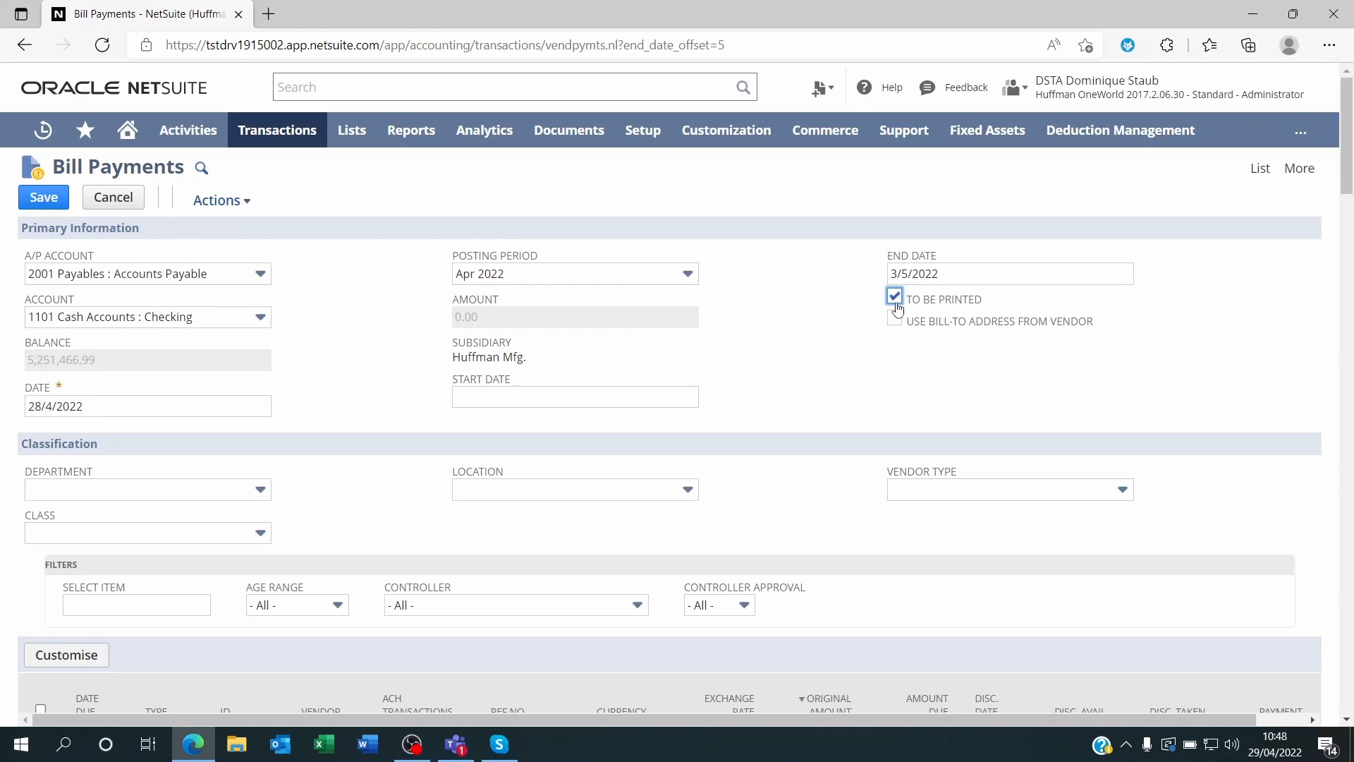
left_click(895, 296)
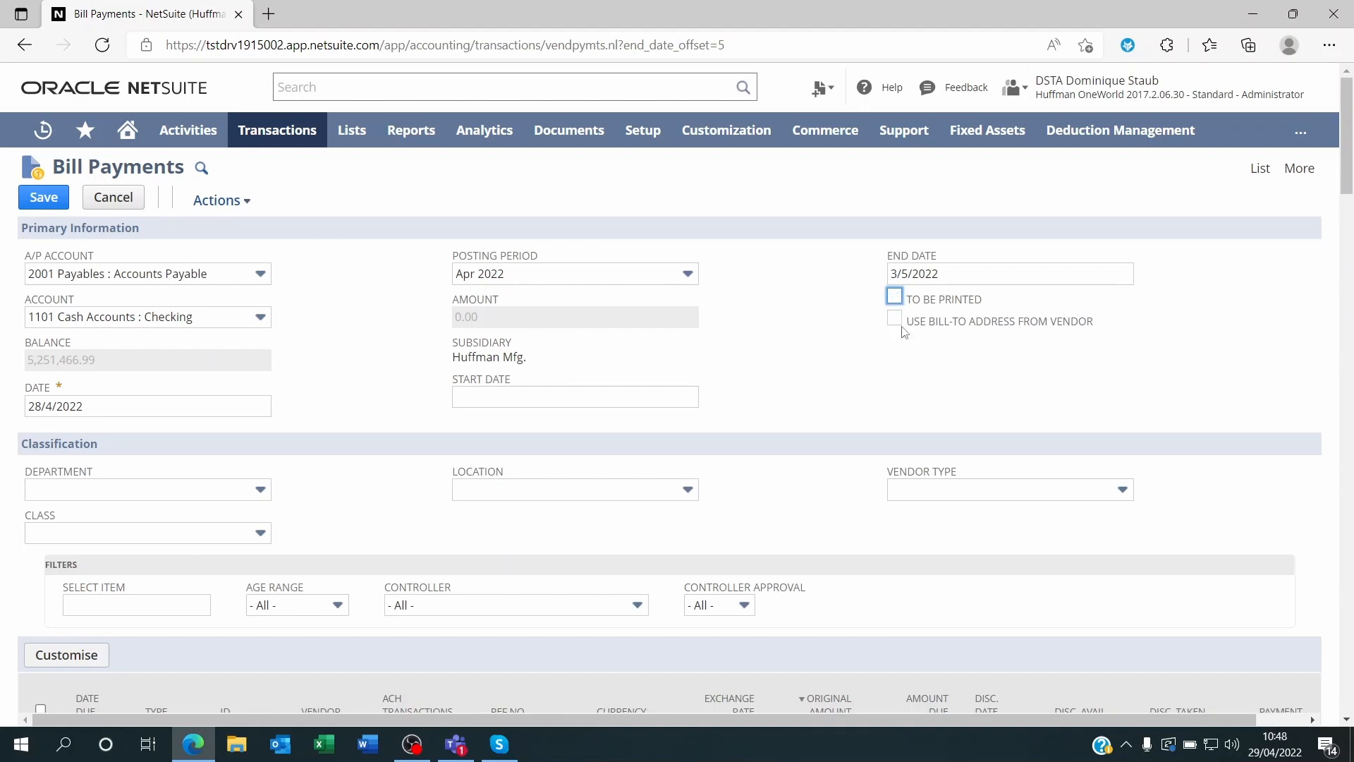
mouse_move(897, 333)
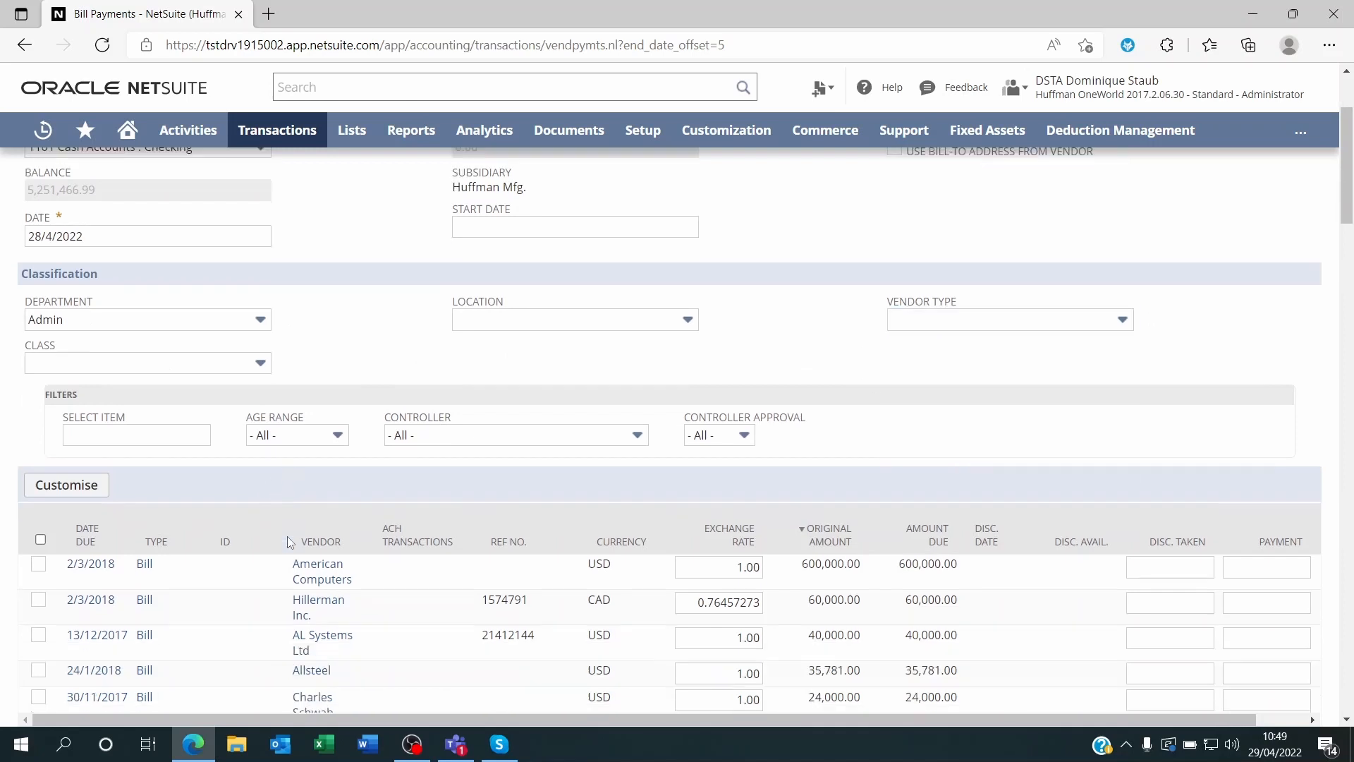
Scroll down to the Admin department's bills and hit Customise on the sublist.
scroll("down", 3)
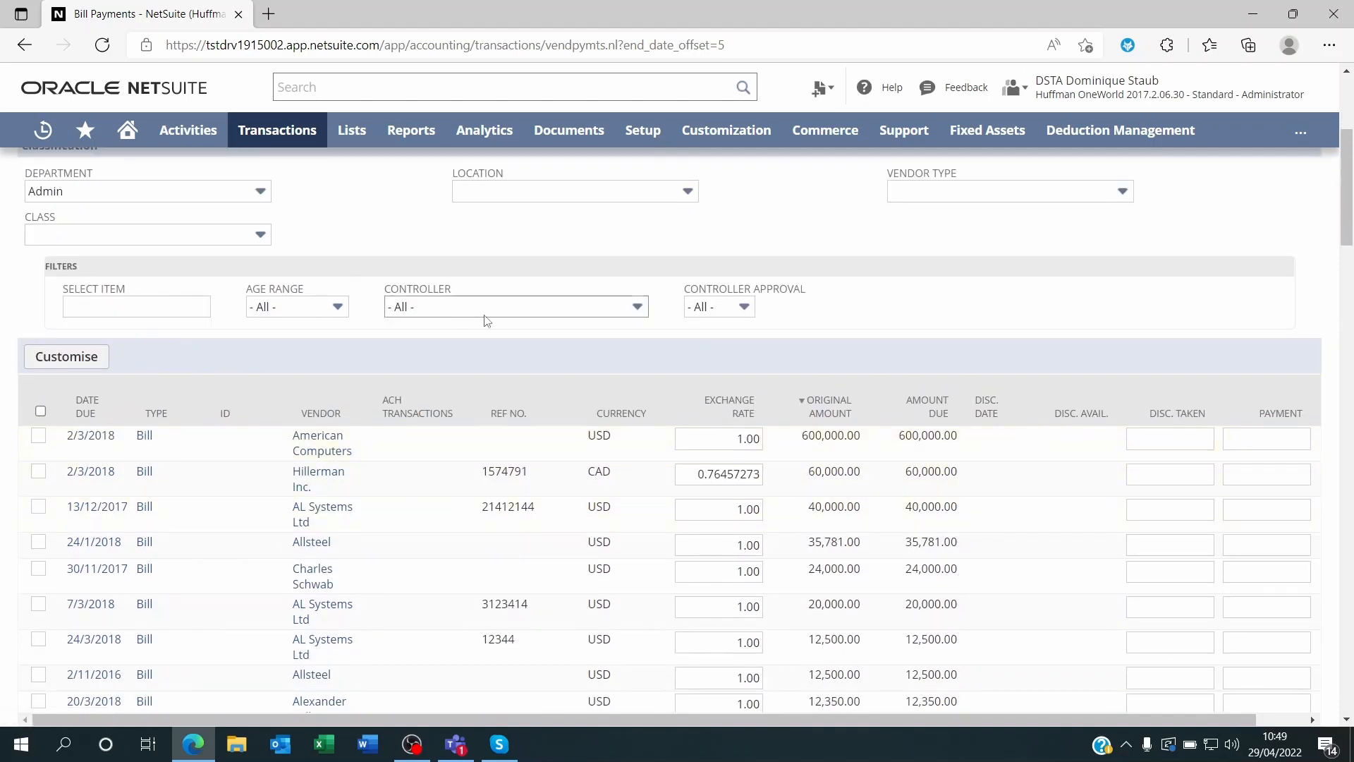
mouse_move(139, 541)
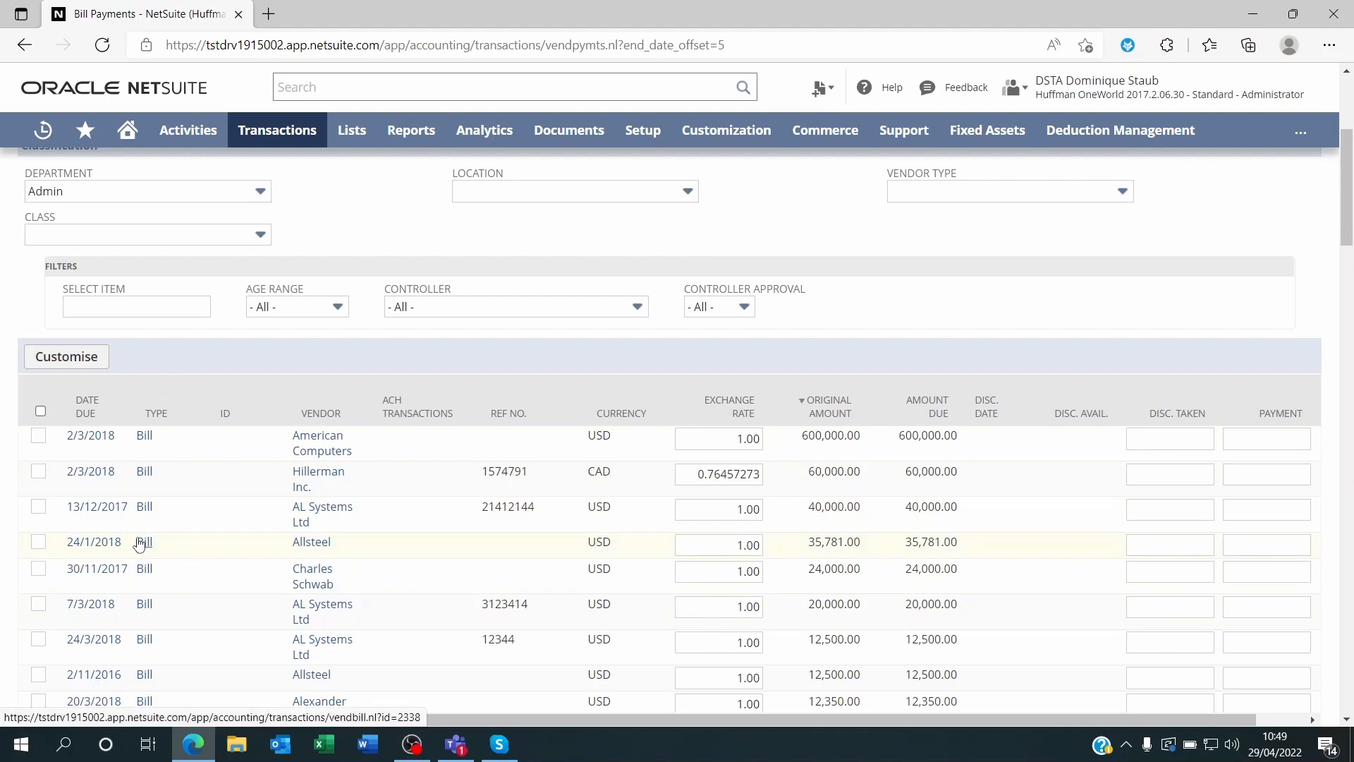
left_click(66, 356)
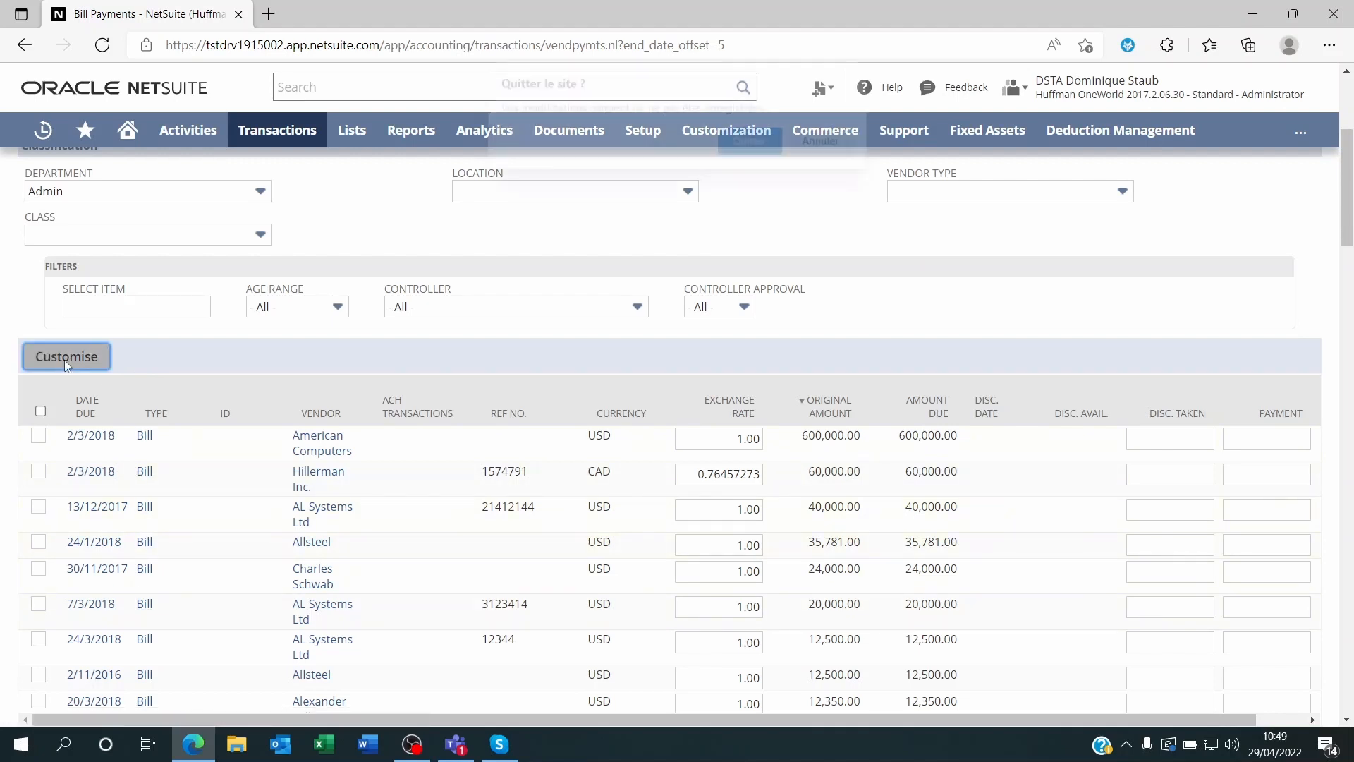
Confirm leaving, then tick Class and Department under Additional Filters and save.
left_click(66, 356)
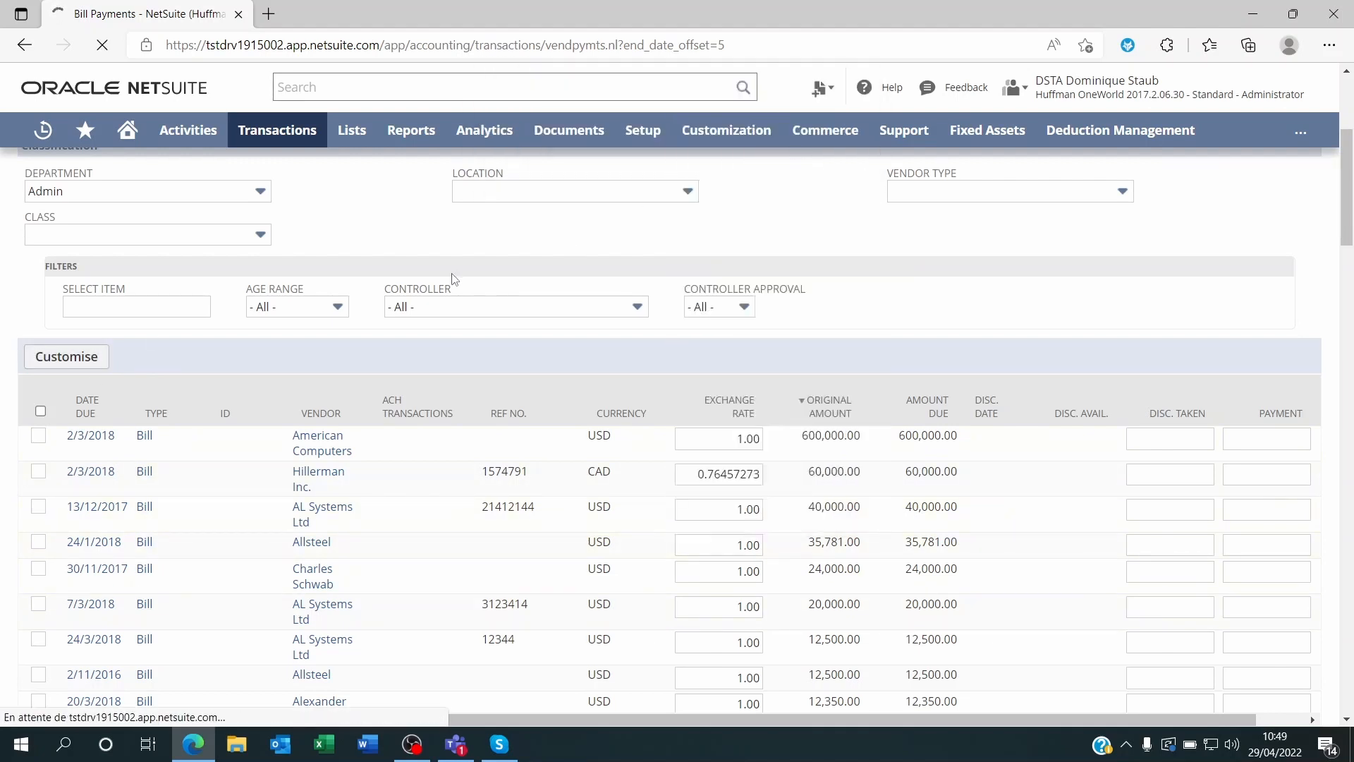
left_click(66, 356)
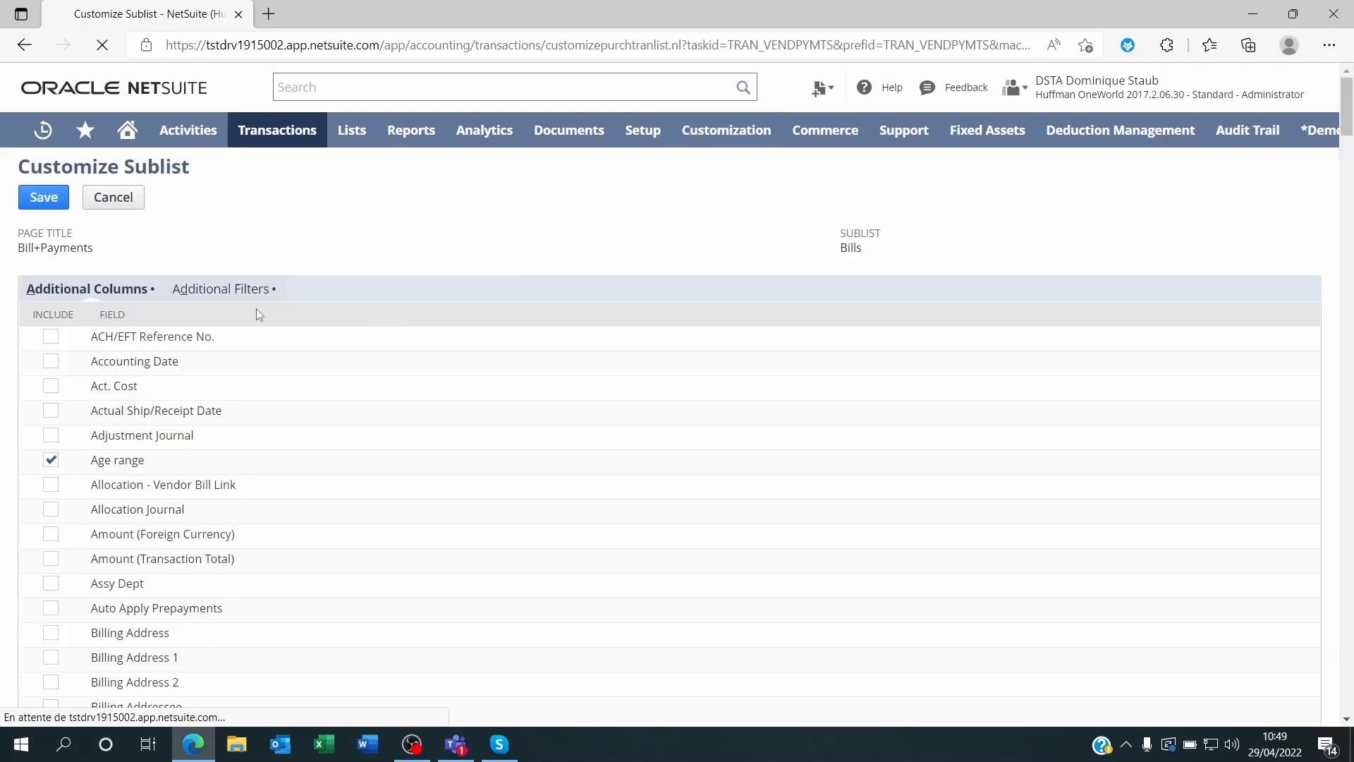
left_click(220, 289)
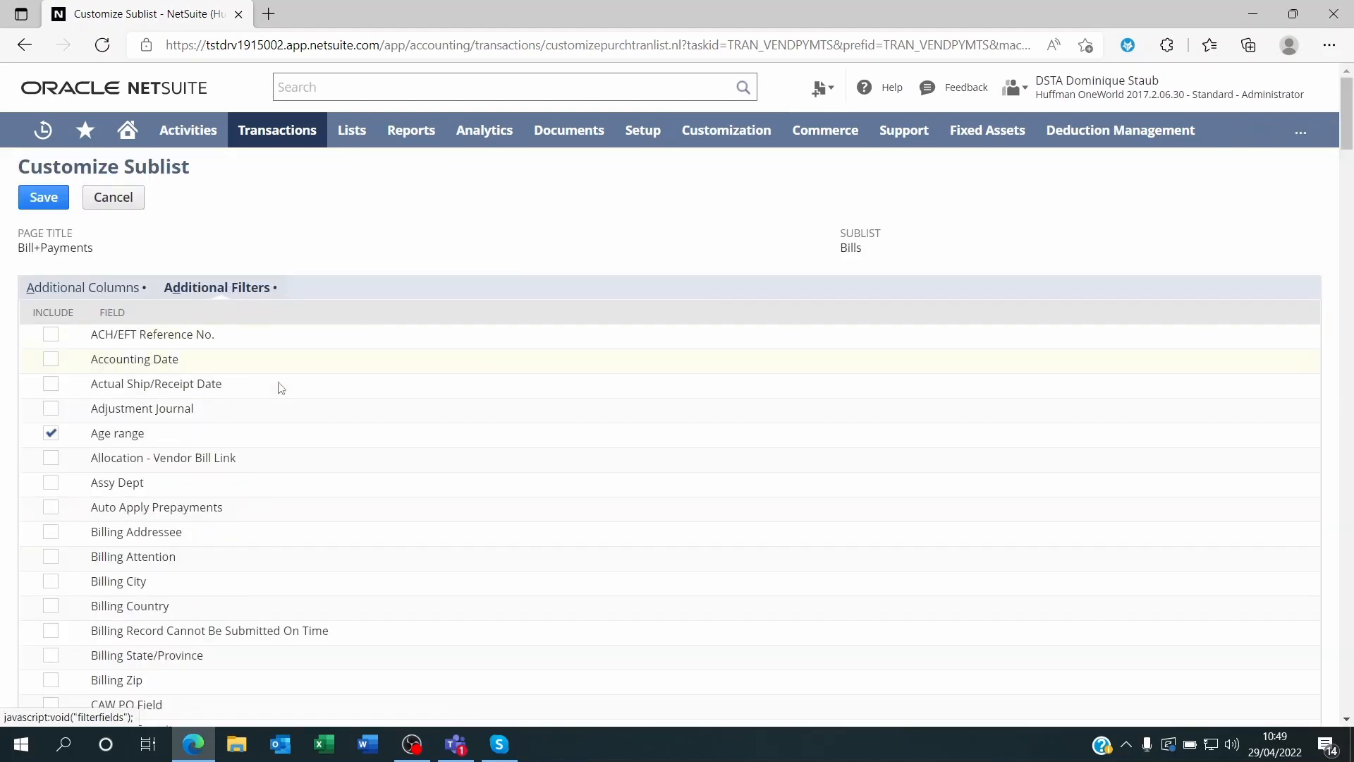
scroll("down", 3)
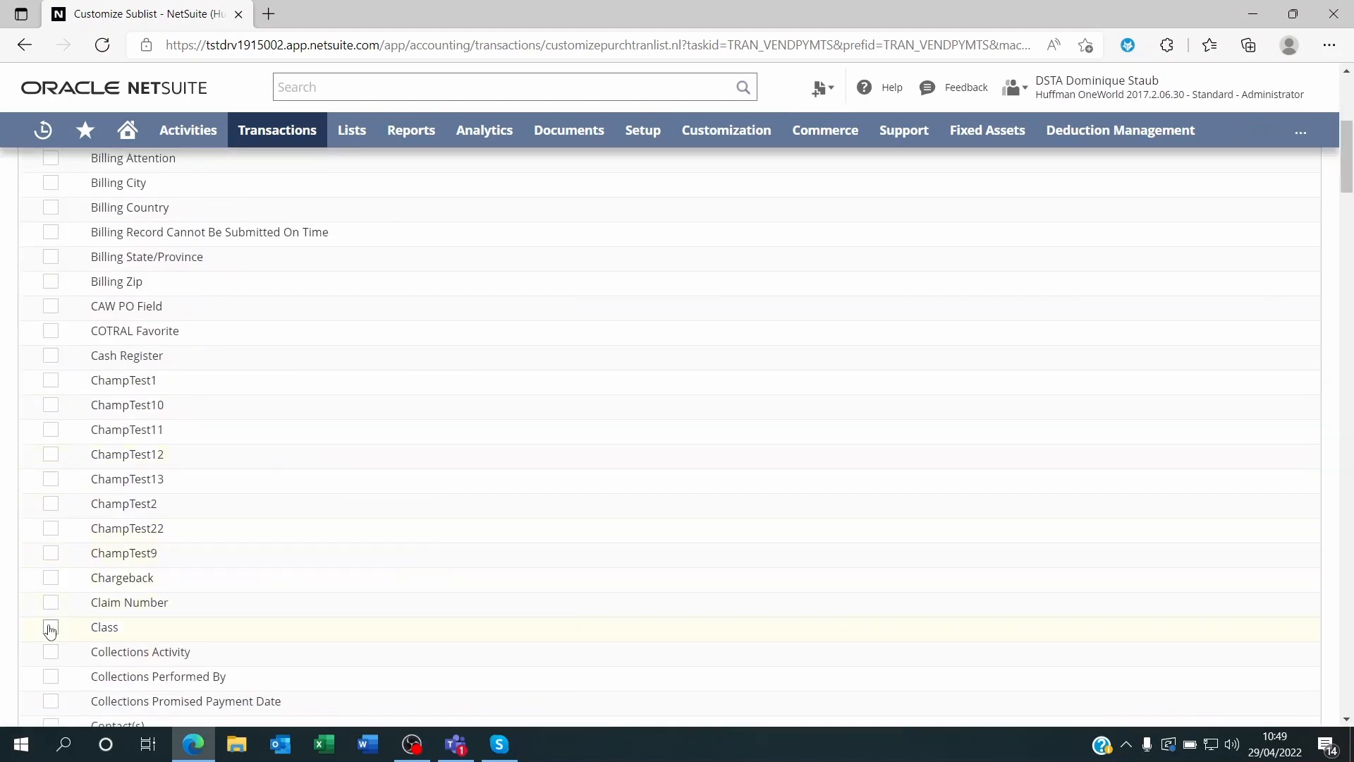
scroll("down", 3)
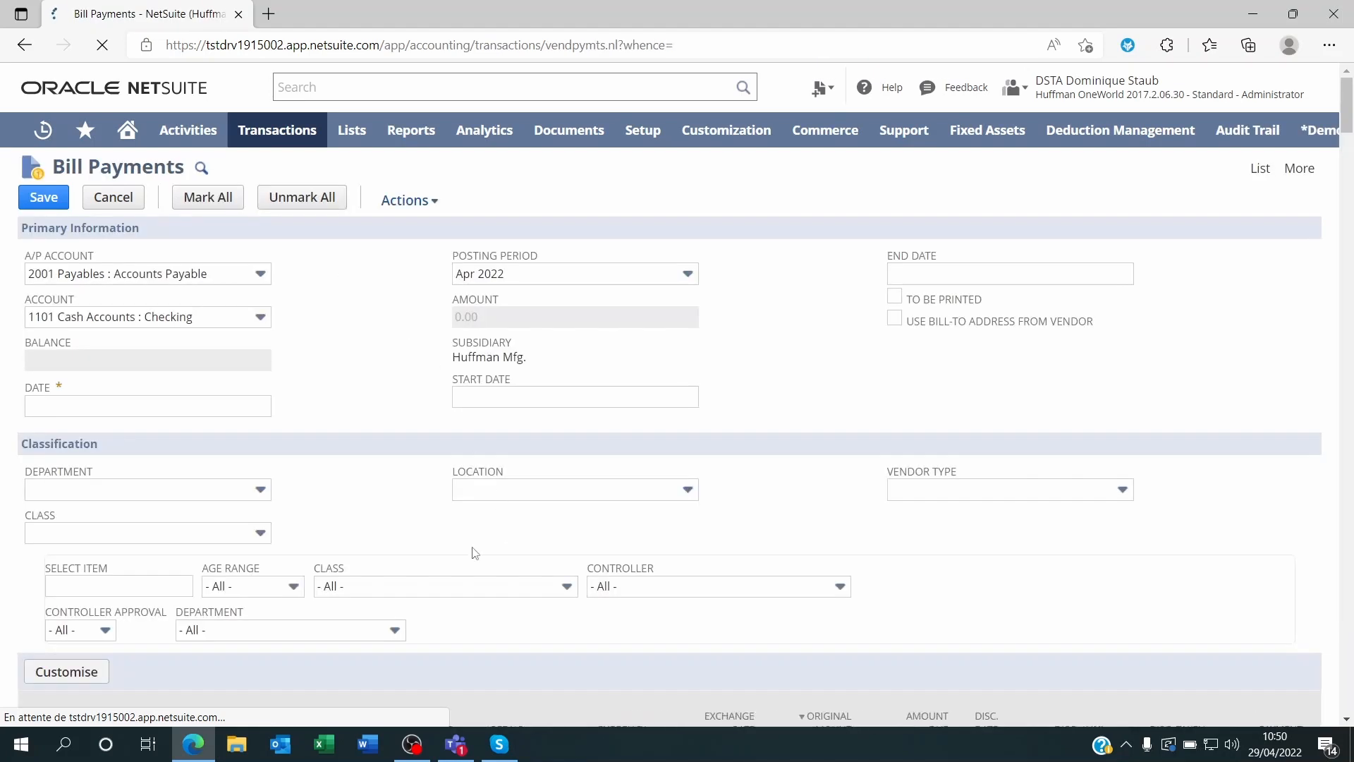
Reset the Department filter from Production, which showed no bills, to - All -.
scroll("down", 3)
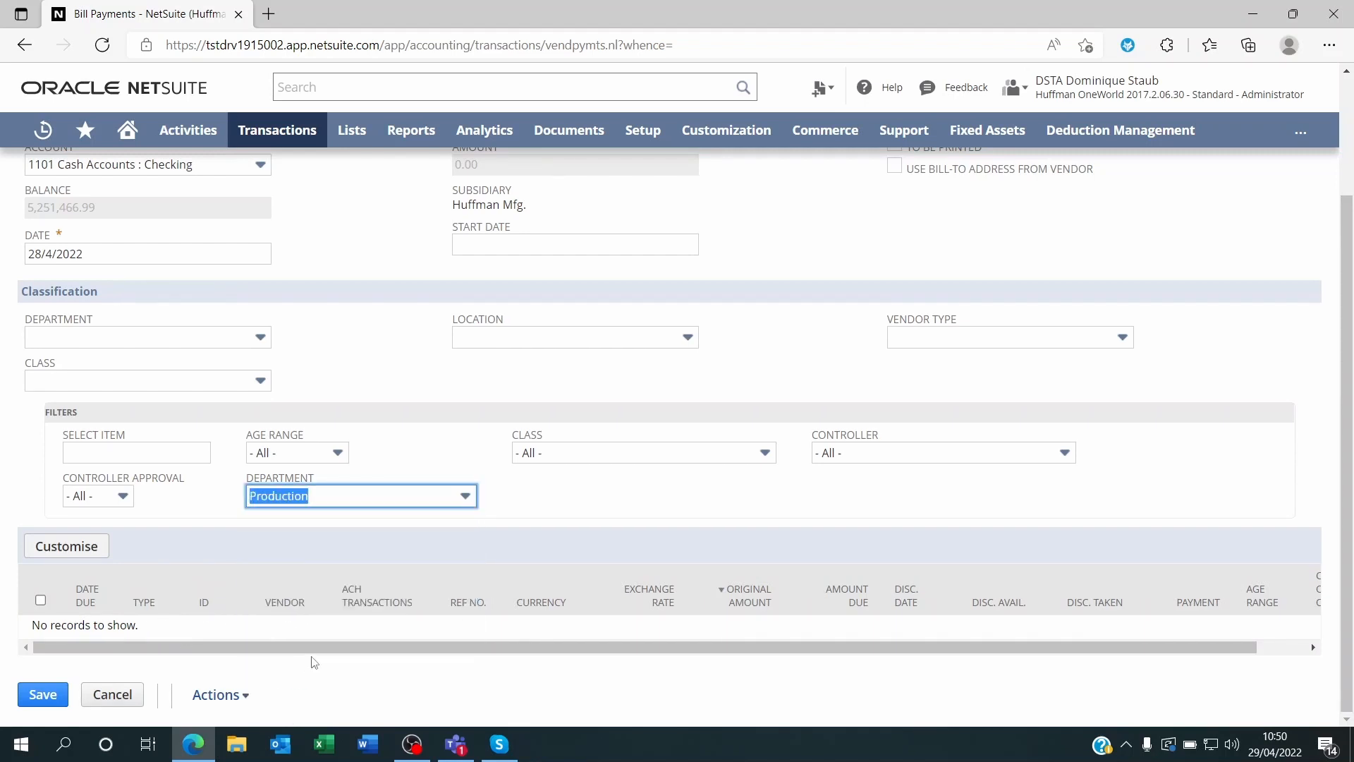
mouse_move(567, 510)
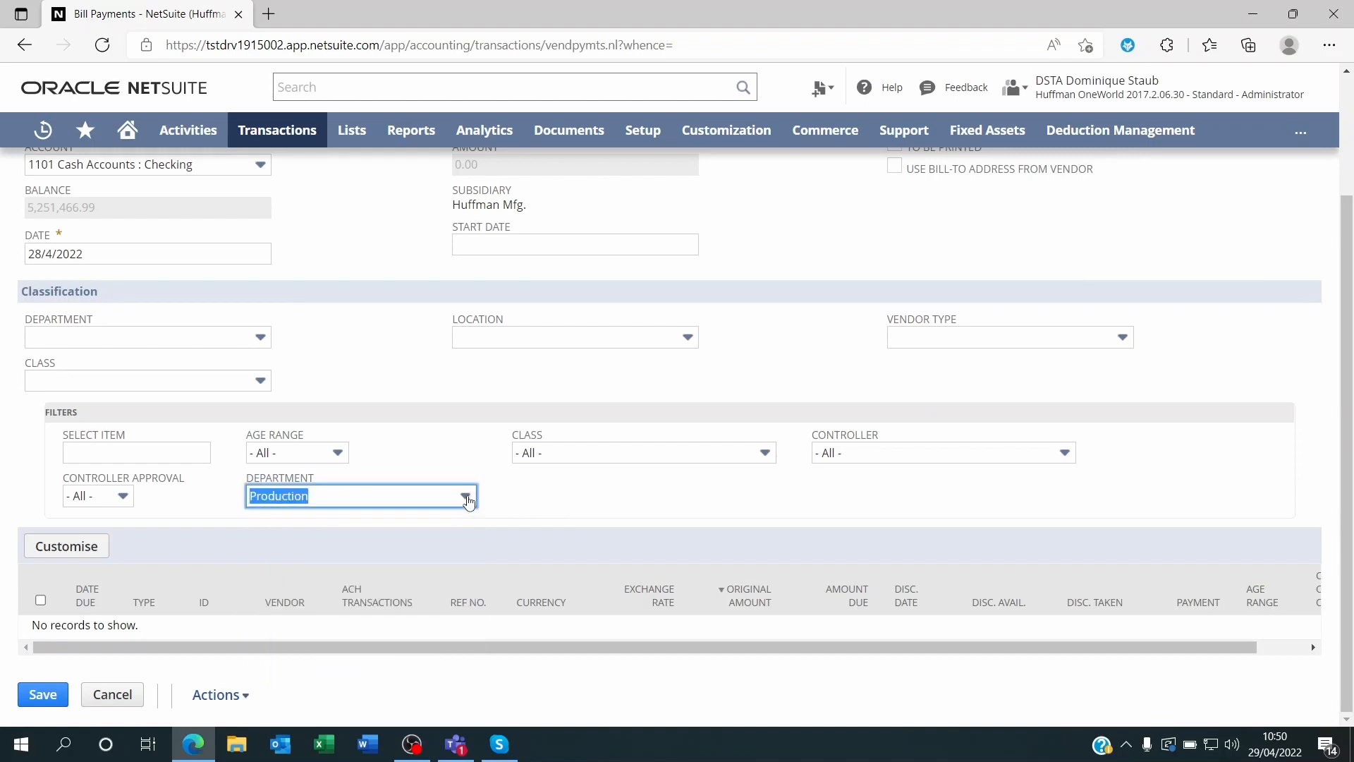
left_click(466, 496)
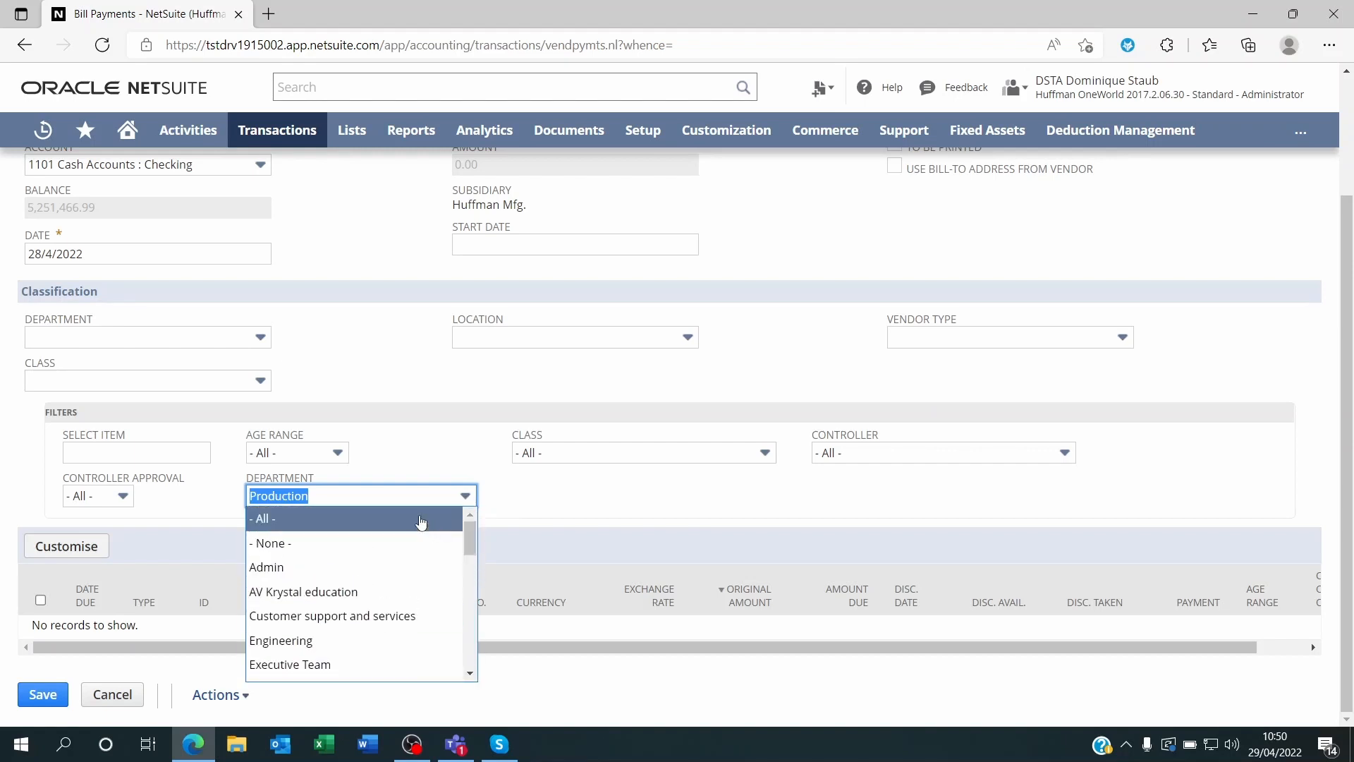
left_click(262, 519)
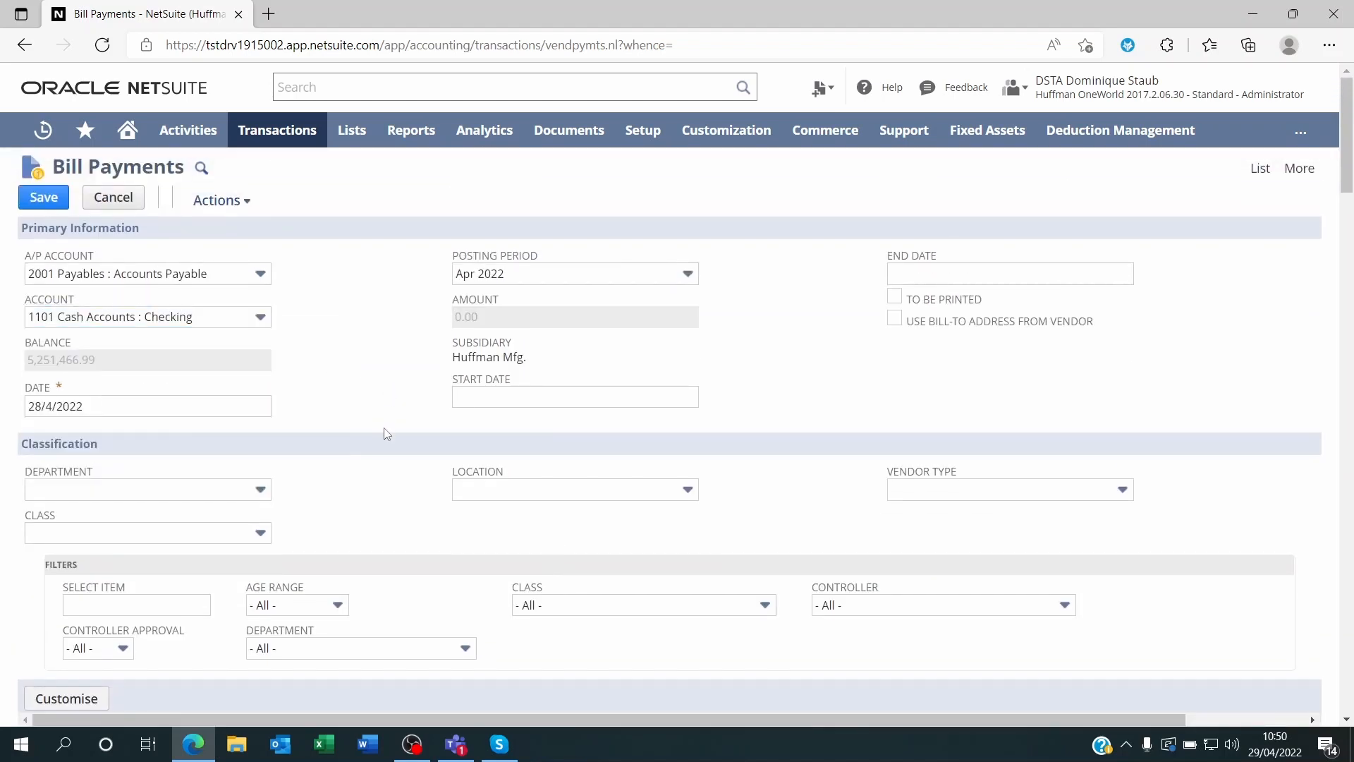
Scroll through the bills sublist, ticking bills for a 817,131.00 payment total.
scroll("down", 3)
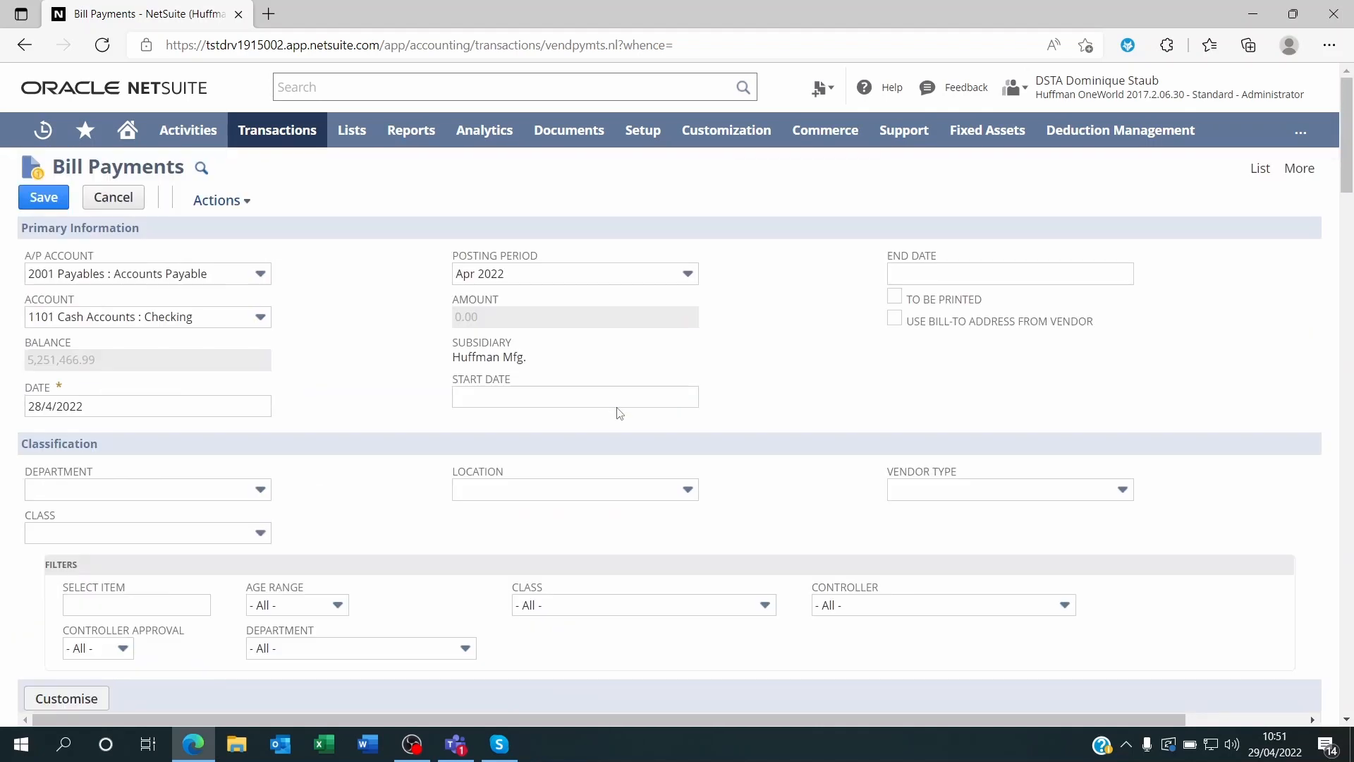
scroll("down", 3)
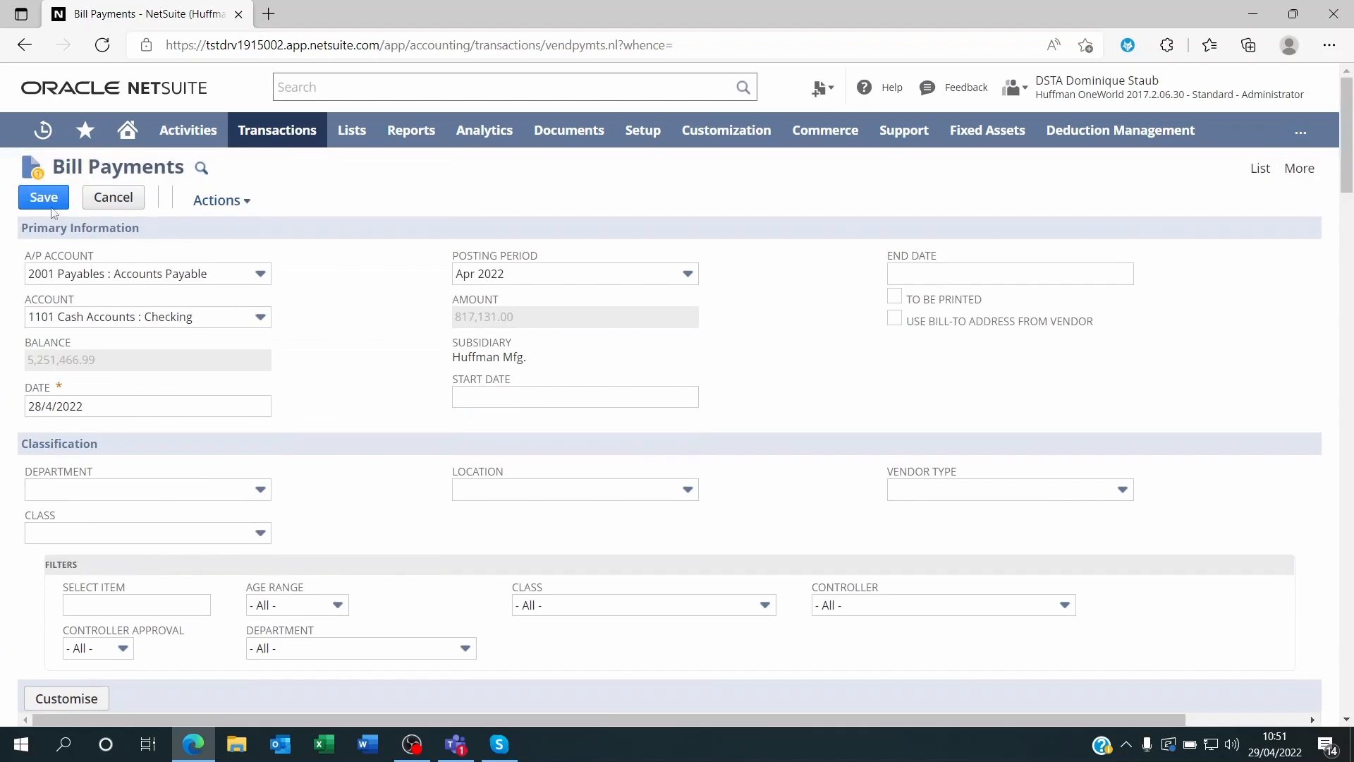
mouse_move(409, 427)
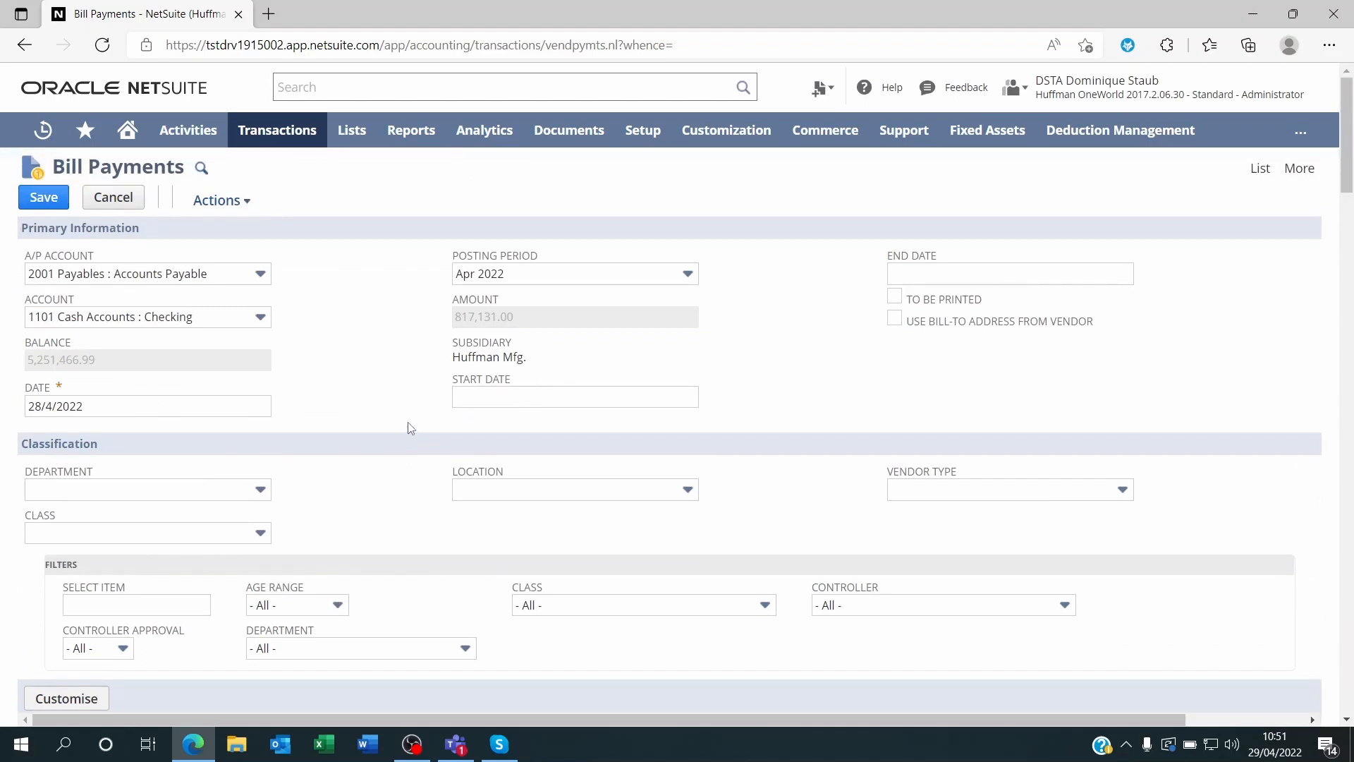
scroll("down", 3)
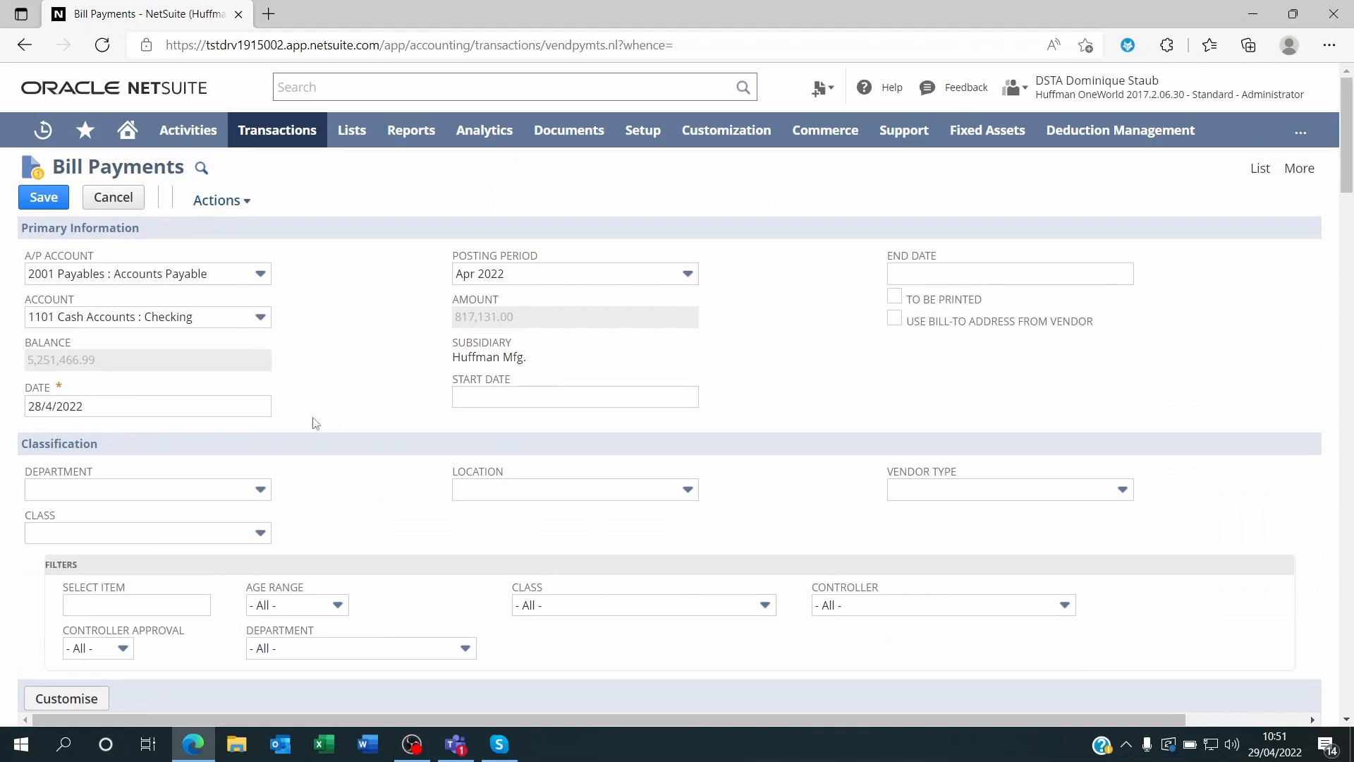
mouse_move(407, 509)
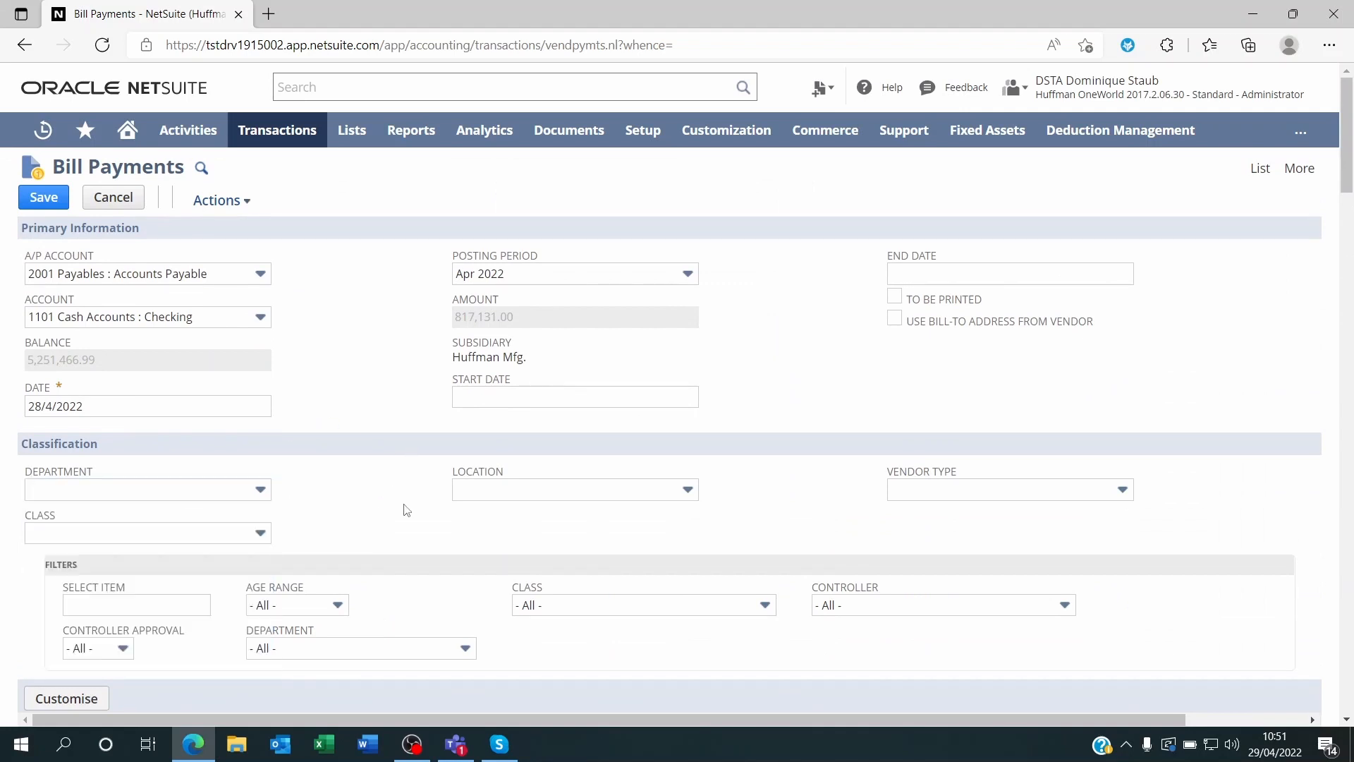
Go to the Home dashboard, confirm leaving, and bring up Transactions > Bank options.
left_click(127, 130)
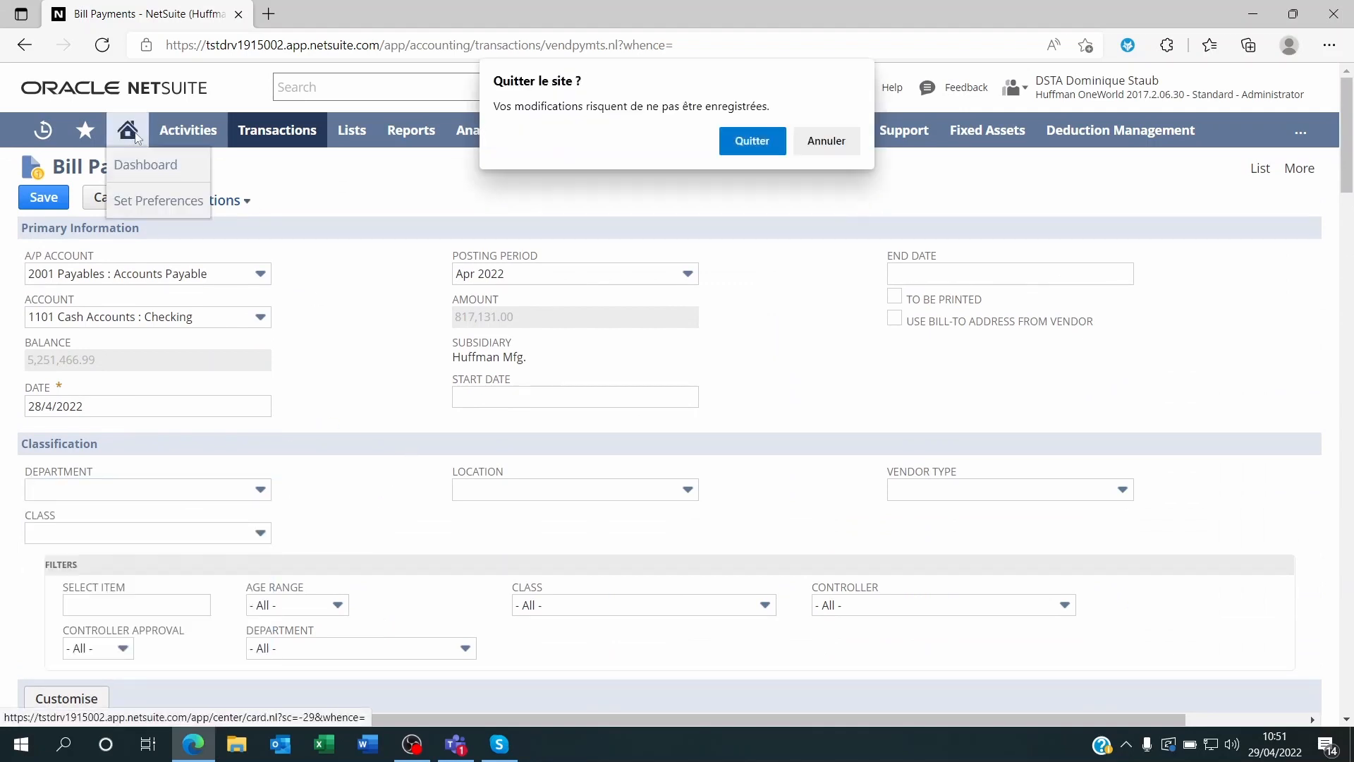
left_click(753, 140)
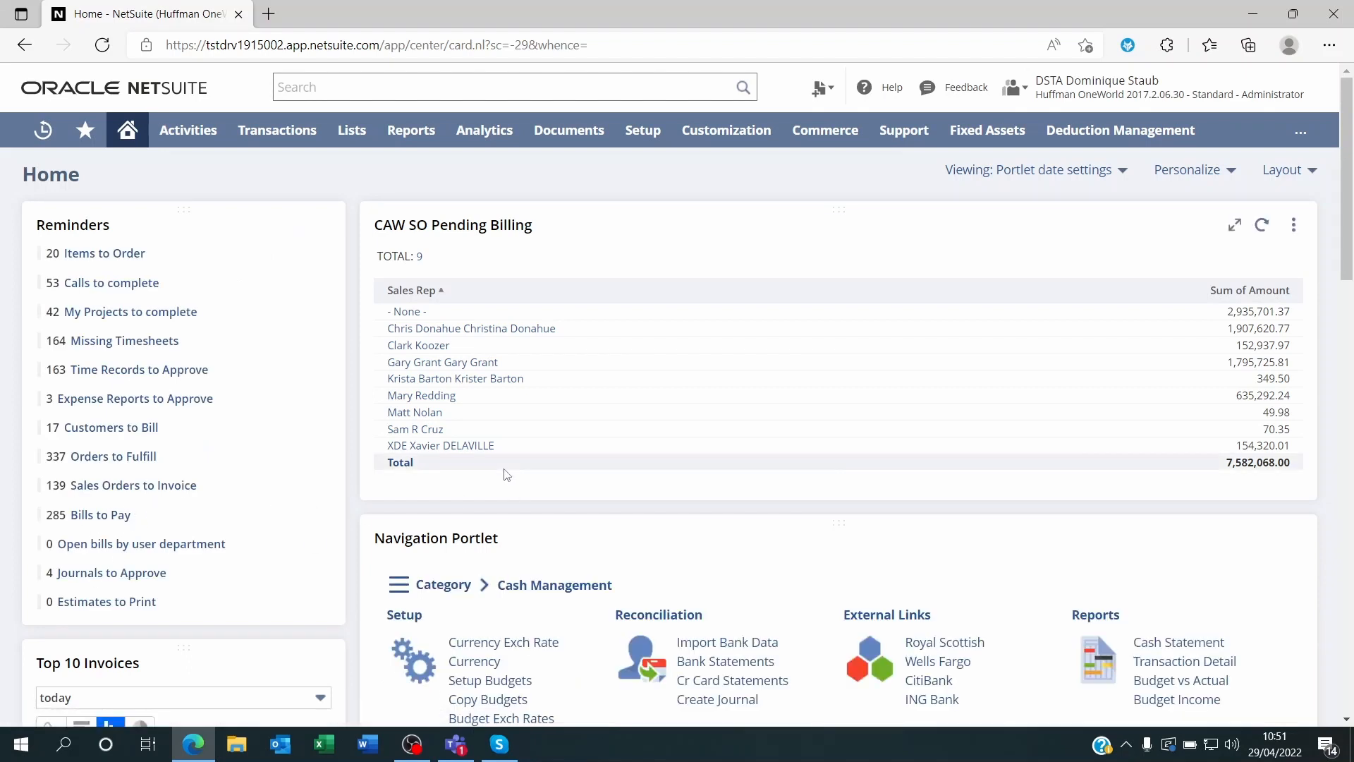
left_click(277, 129)
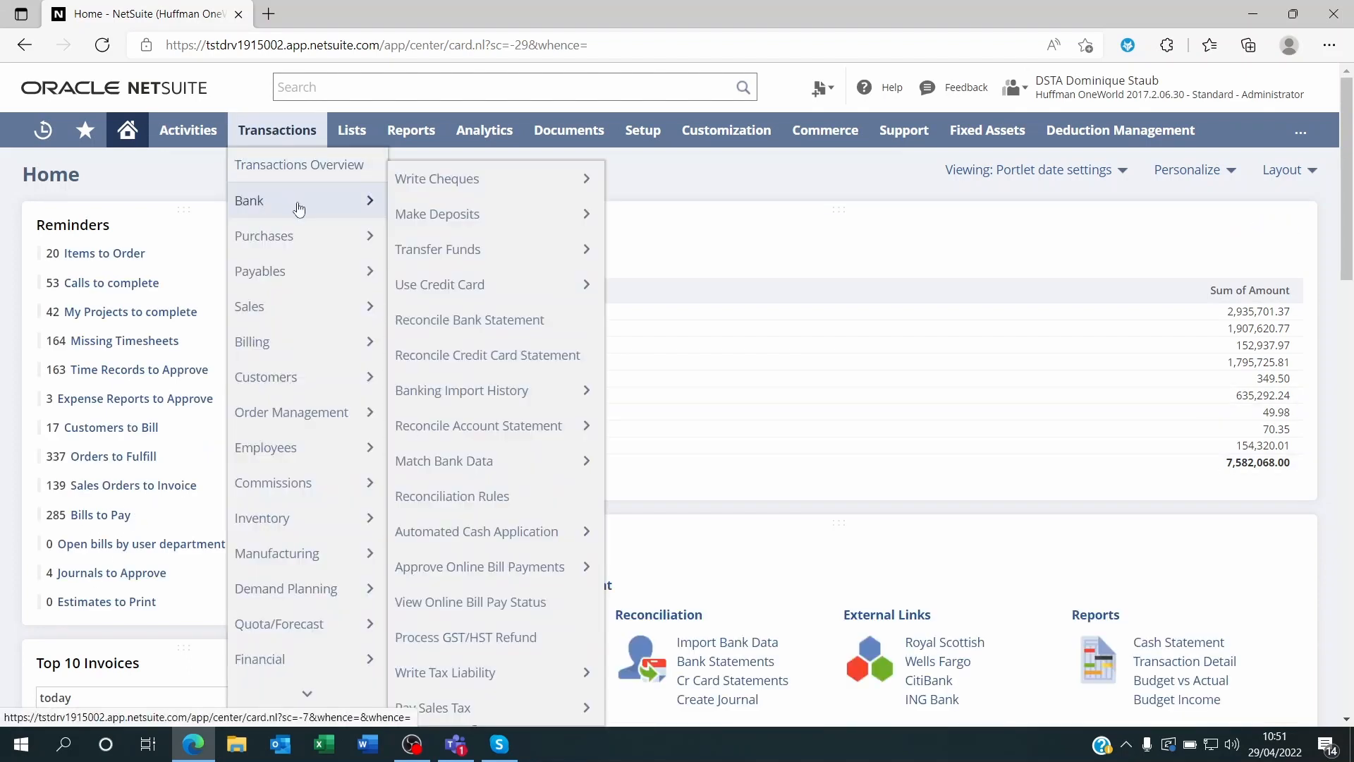
mouse_move(498, 441)
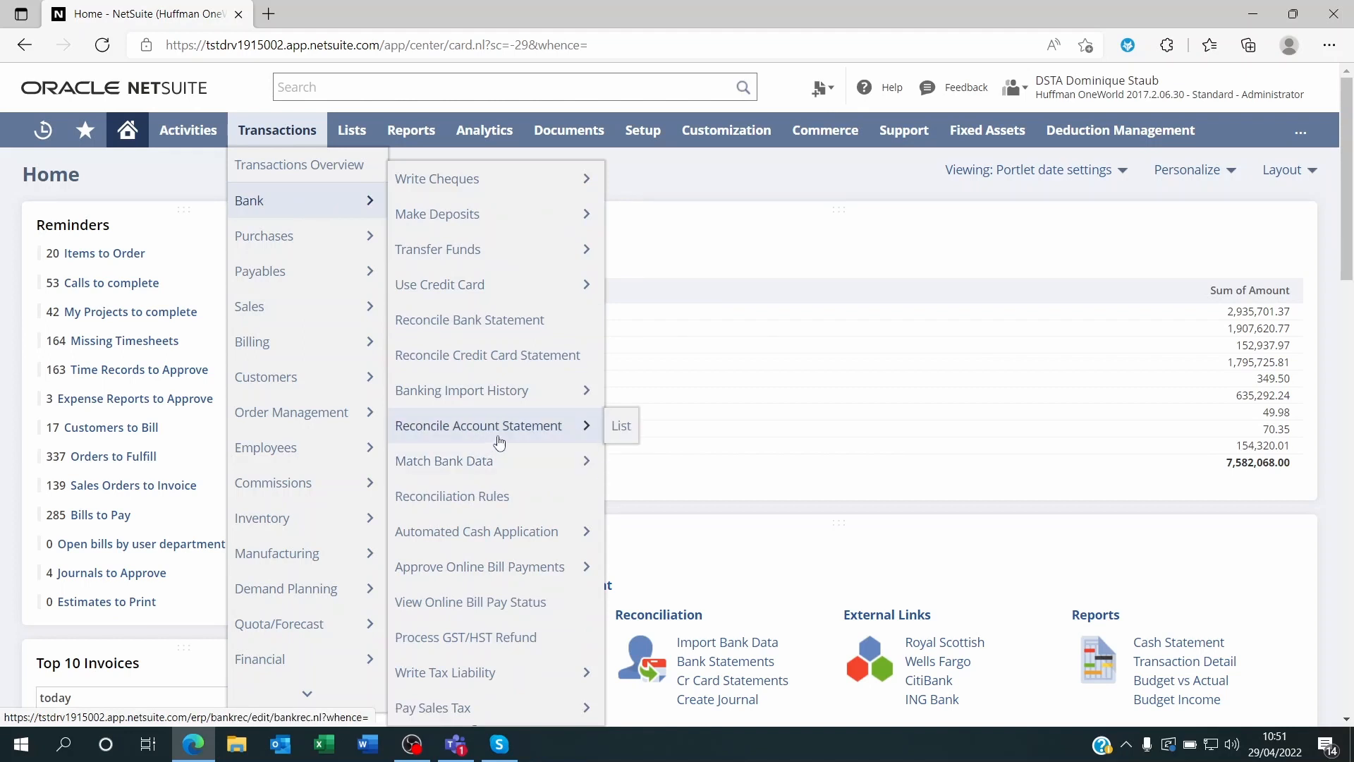
mouse_move(490, 435)
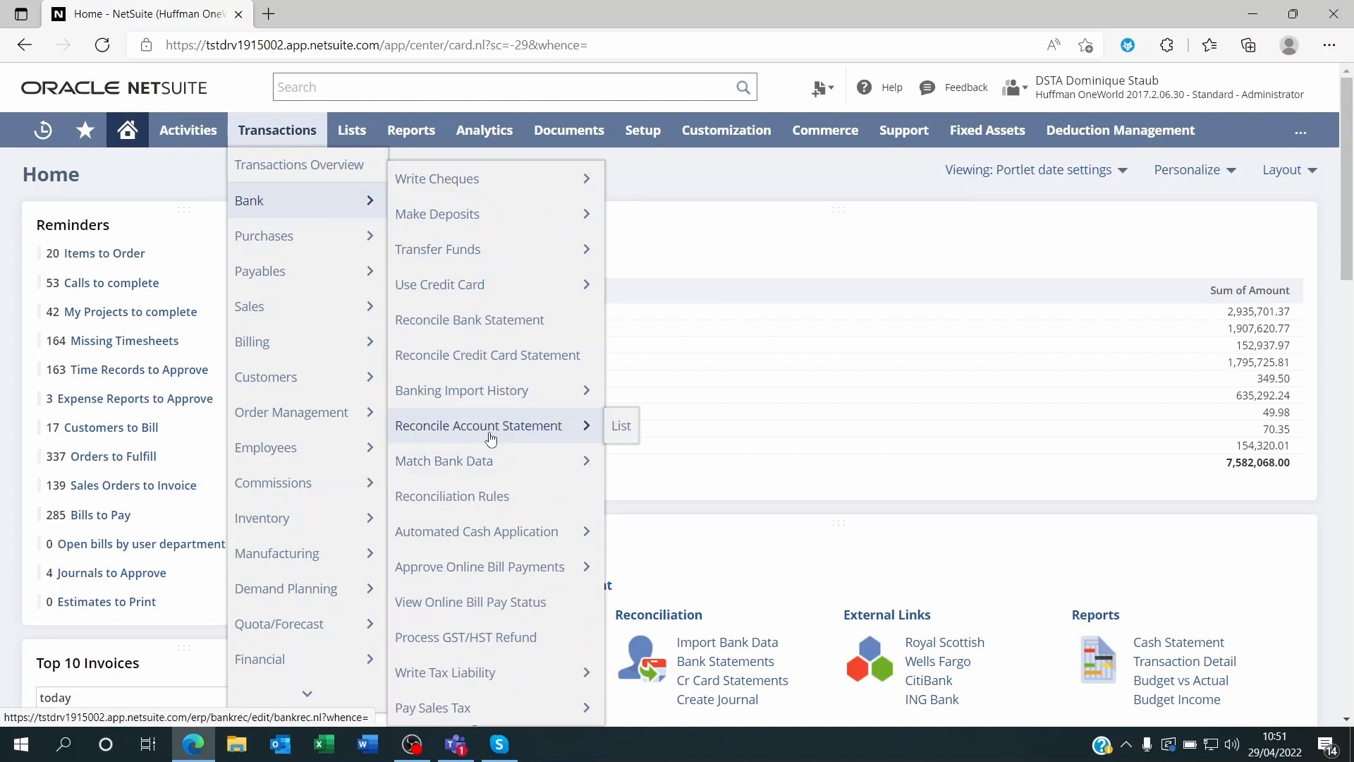
mouse_move(454, 405)
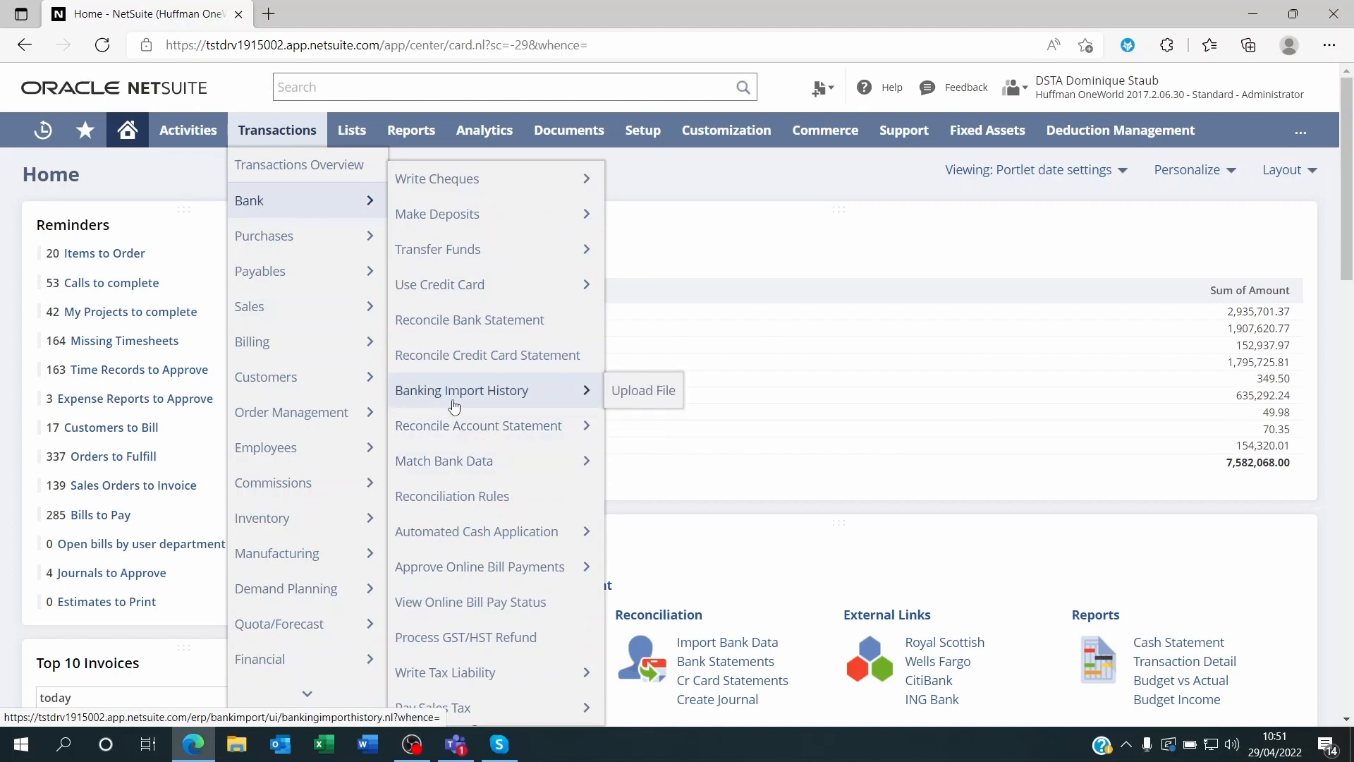